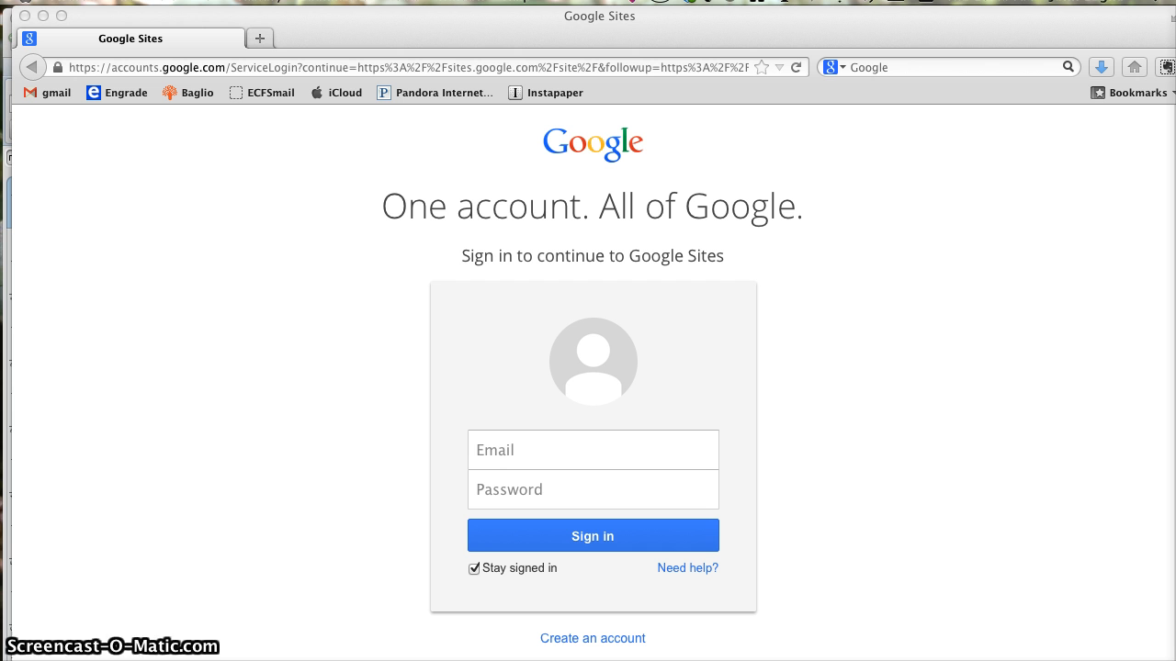
pyautogui.moveTo(262, 228)
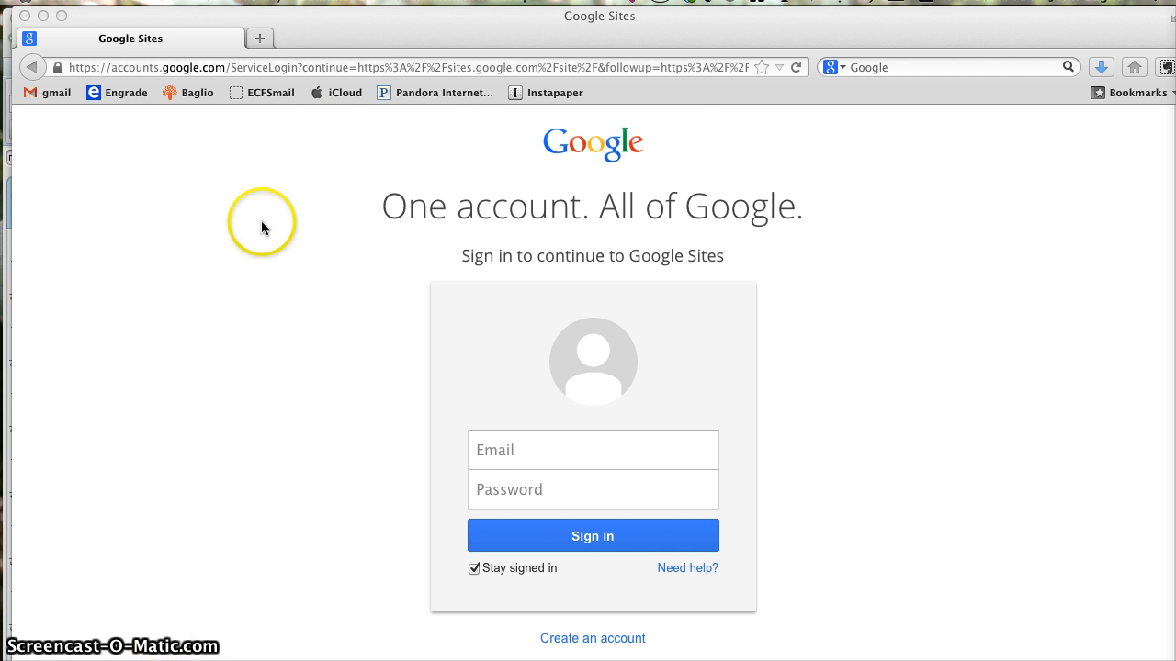
pyautogui.moveTo(592, 384)
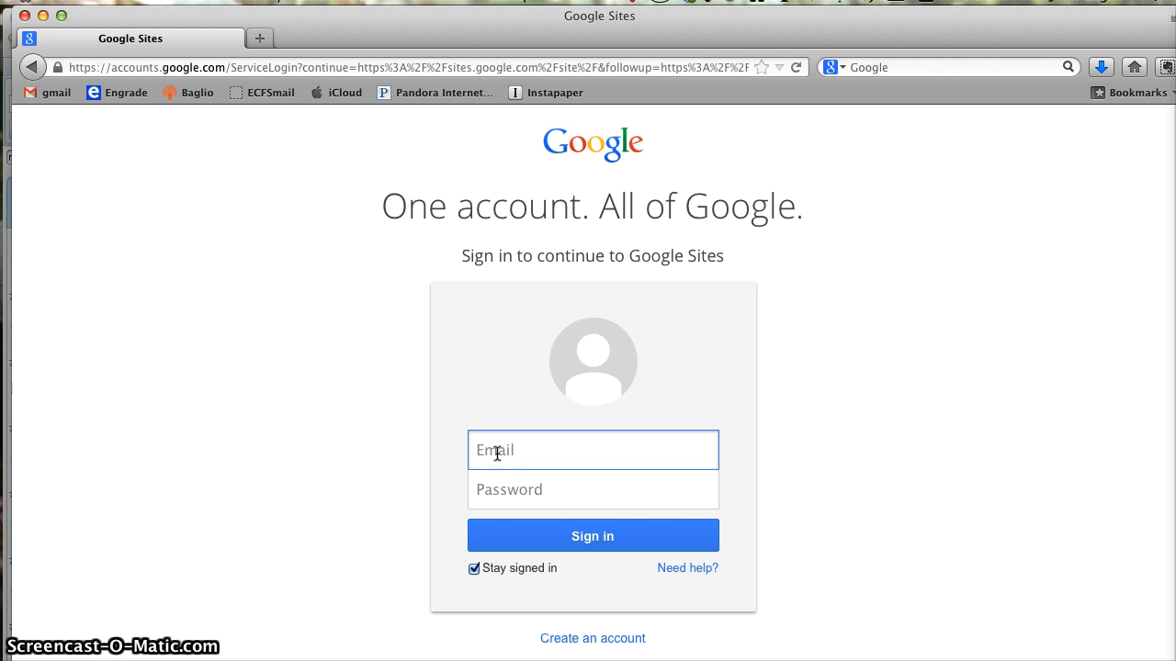
# Sign in to Google using the saved email suggestion and the account password
pyautogui.write('j')
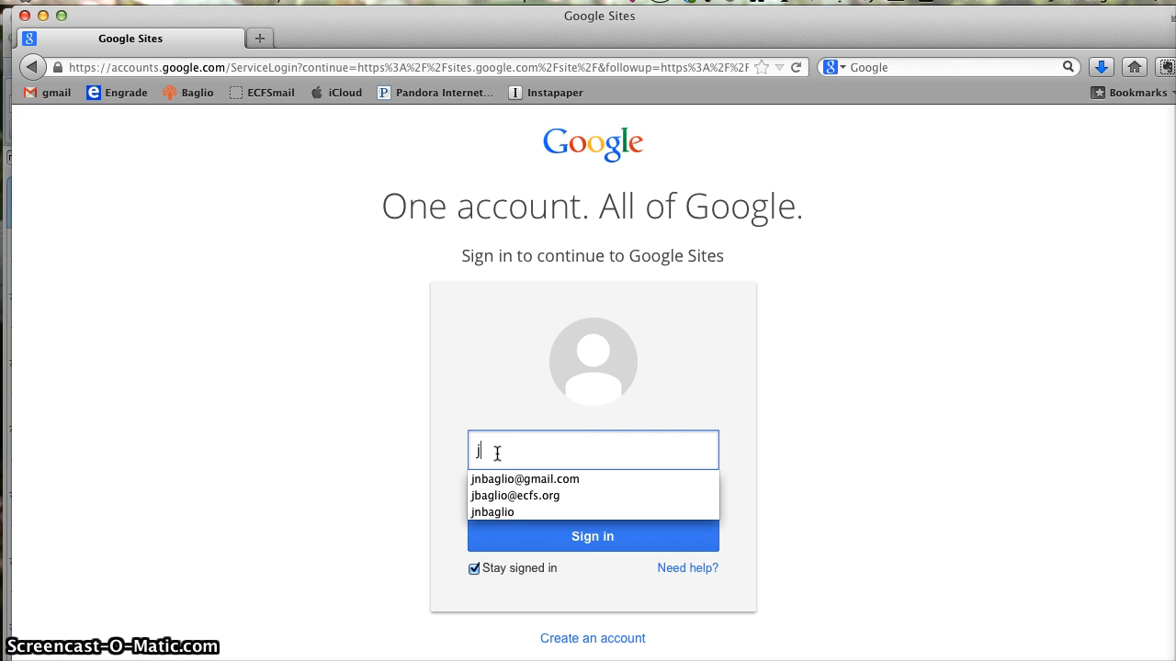
pyautogui.click(523, 478)
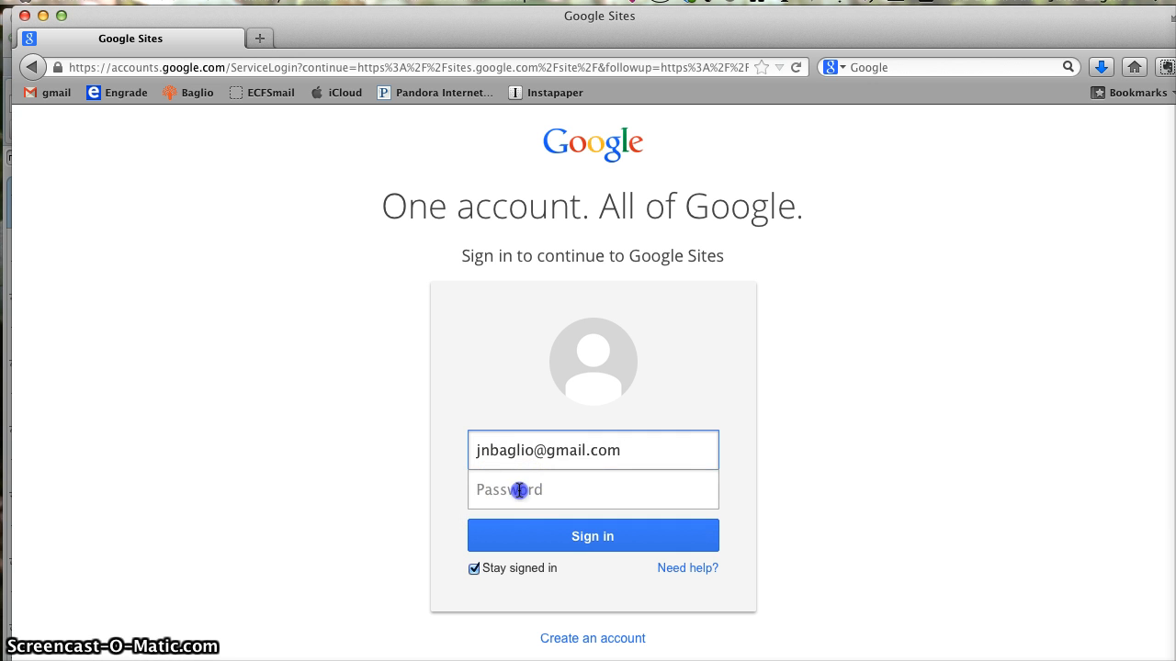
pyautogui.click(592, 489)
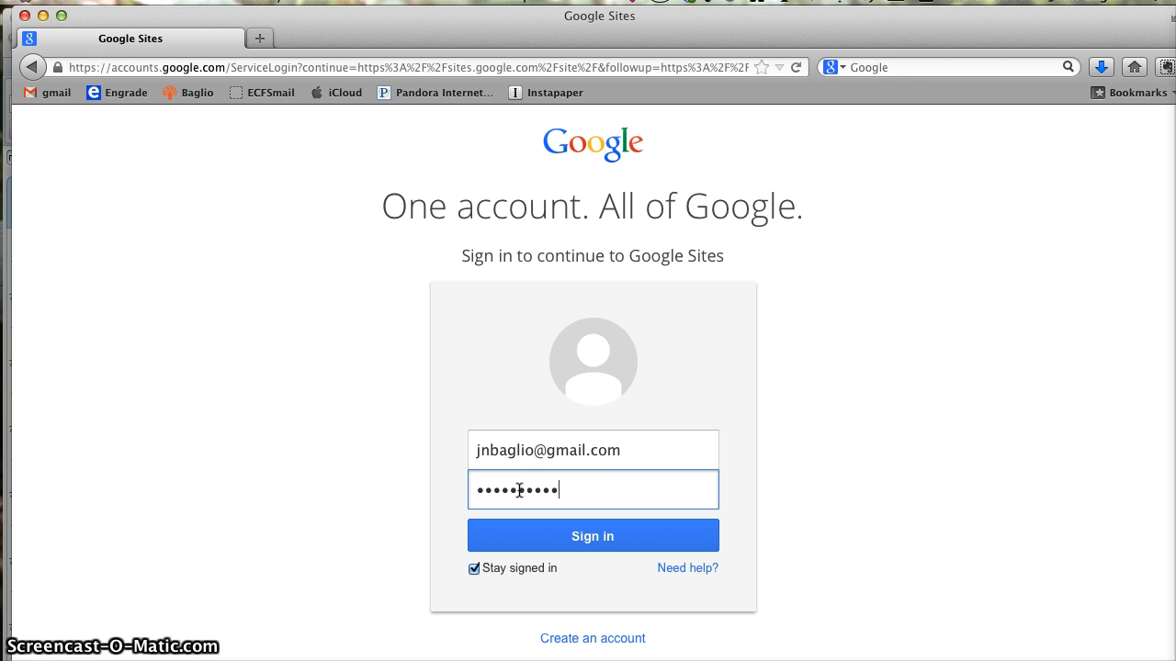
pyautogui.click(592, 536)
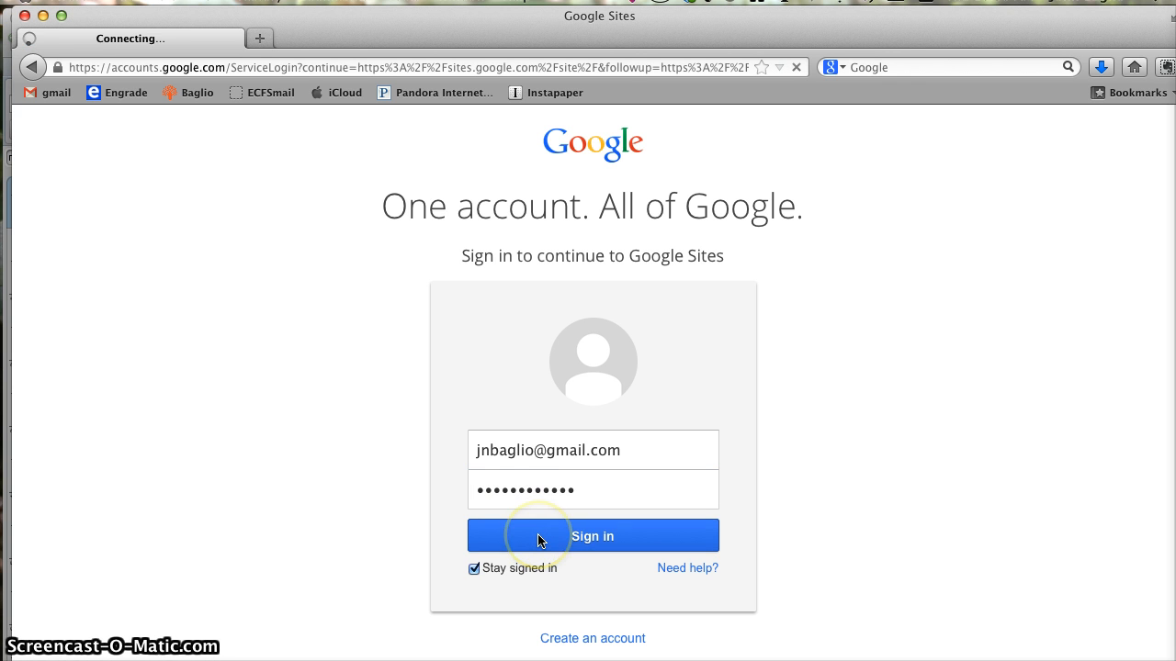
pyautogui.click(592, 535)
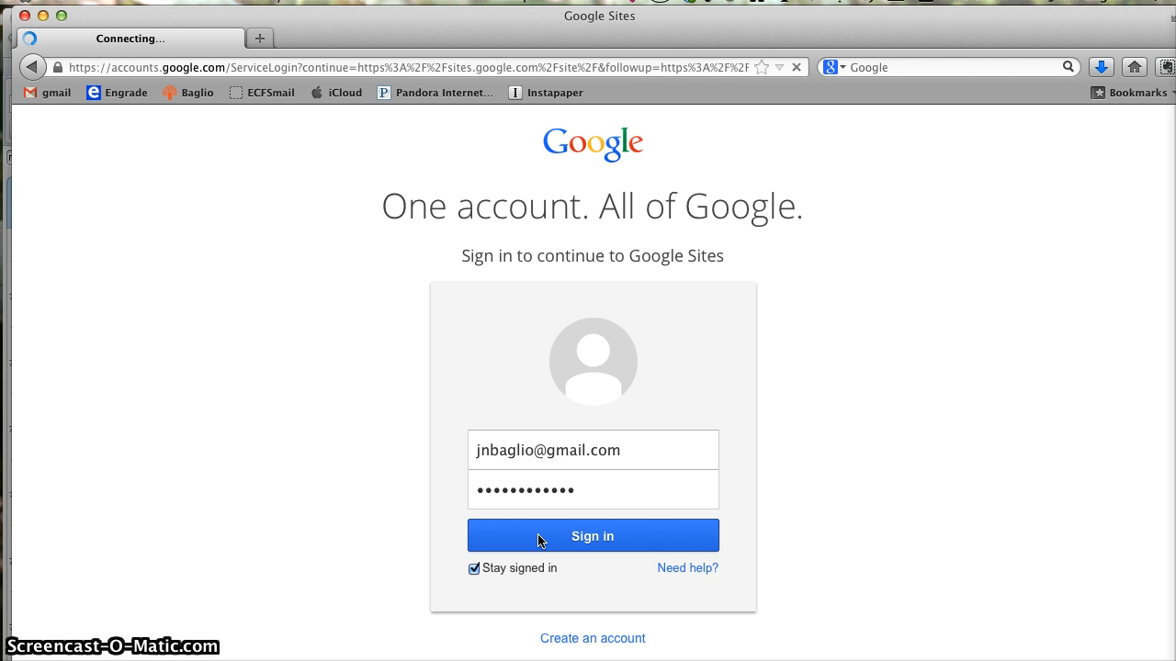
pyautogui.click(592, 536)
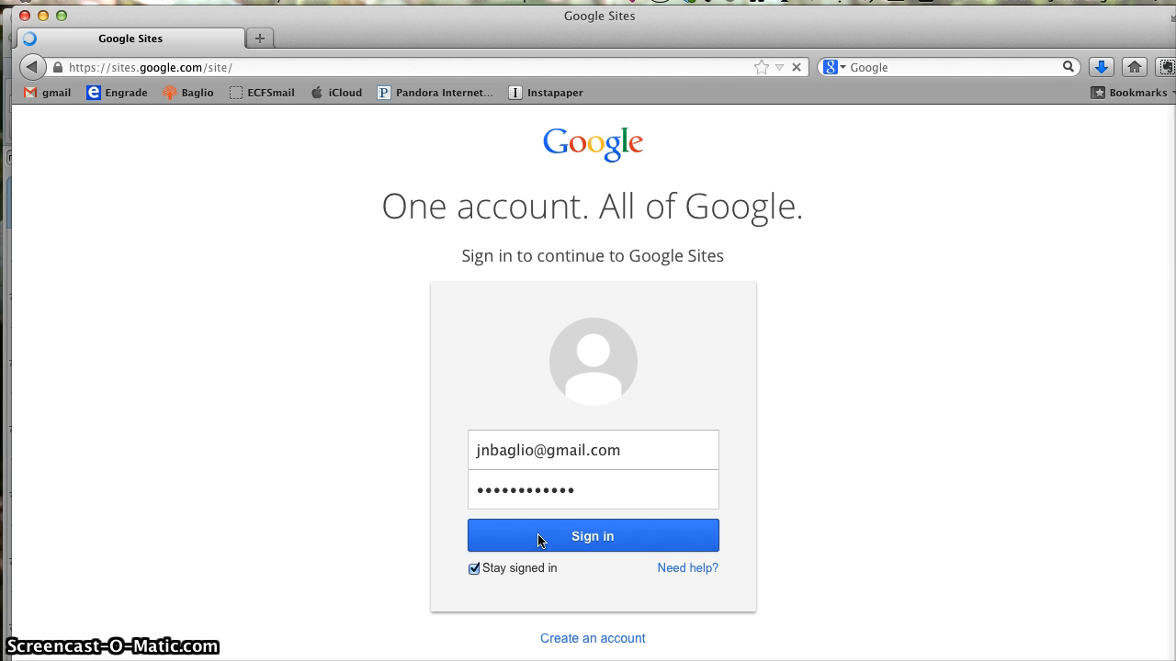
# Open the Baglio science class site and go to its Homework Assignments page
pyautogui.click(593, 536)
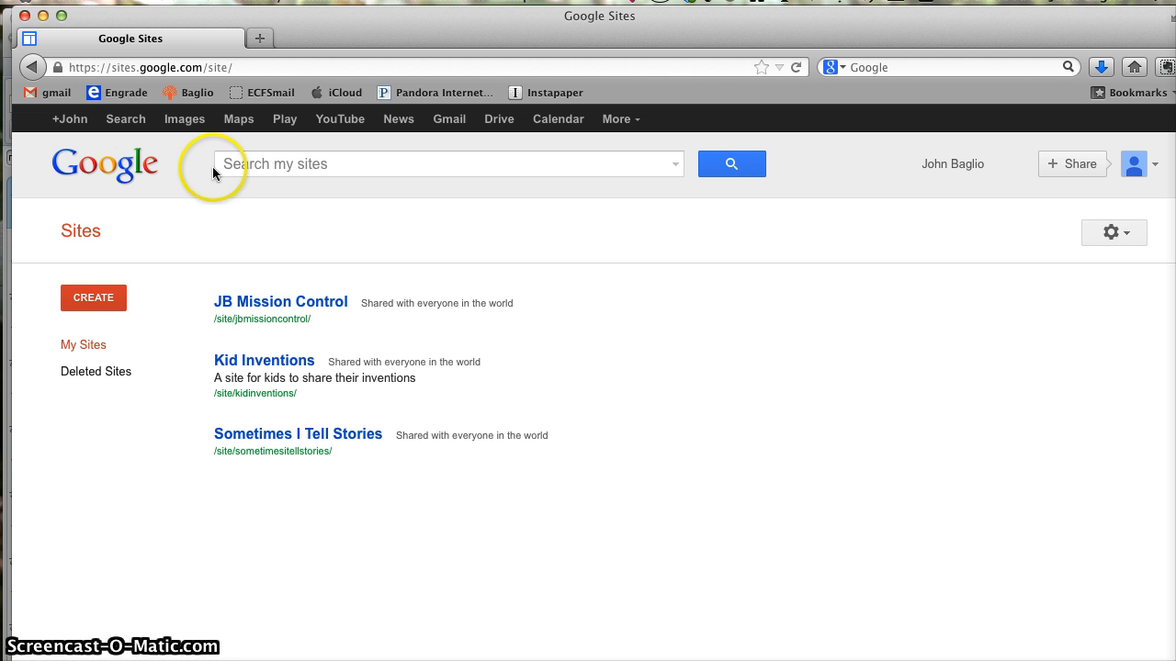
pyautogui.click(195, 92)
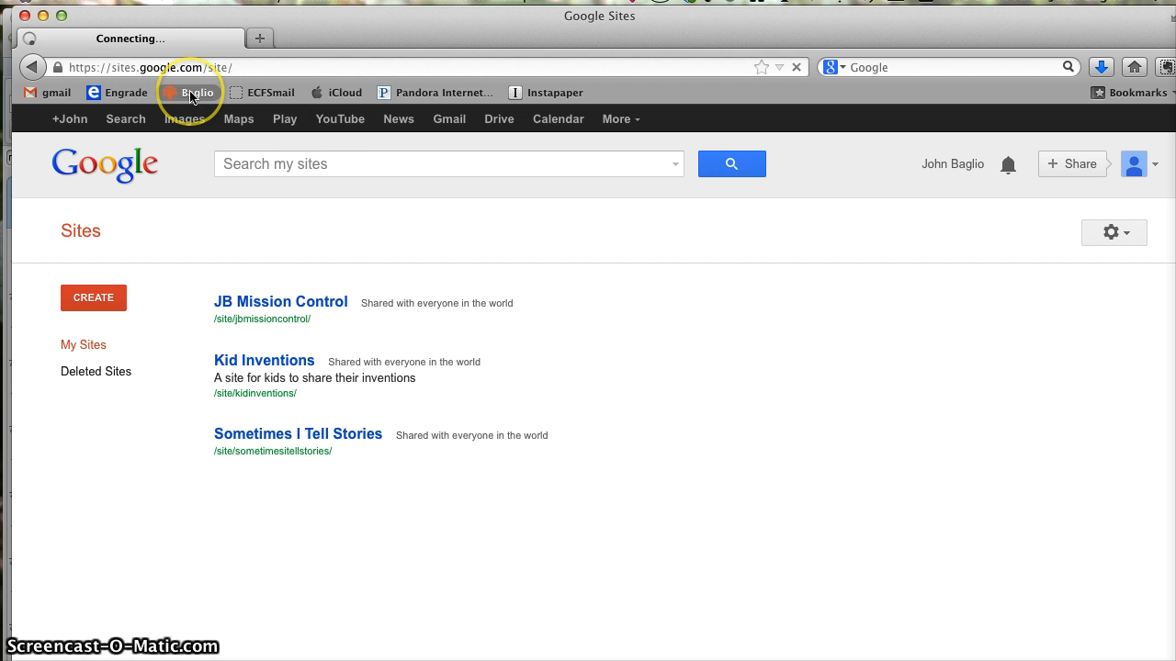
pyautogui.click(197, 93)
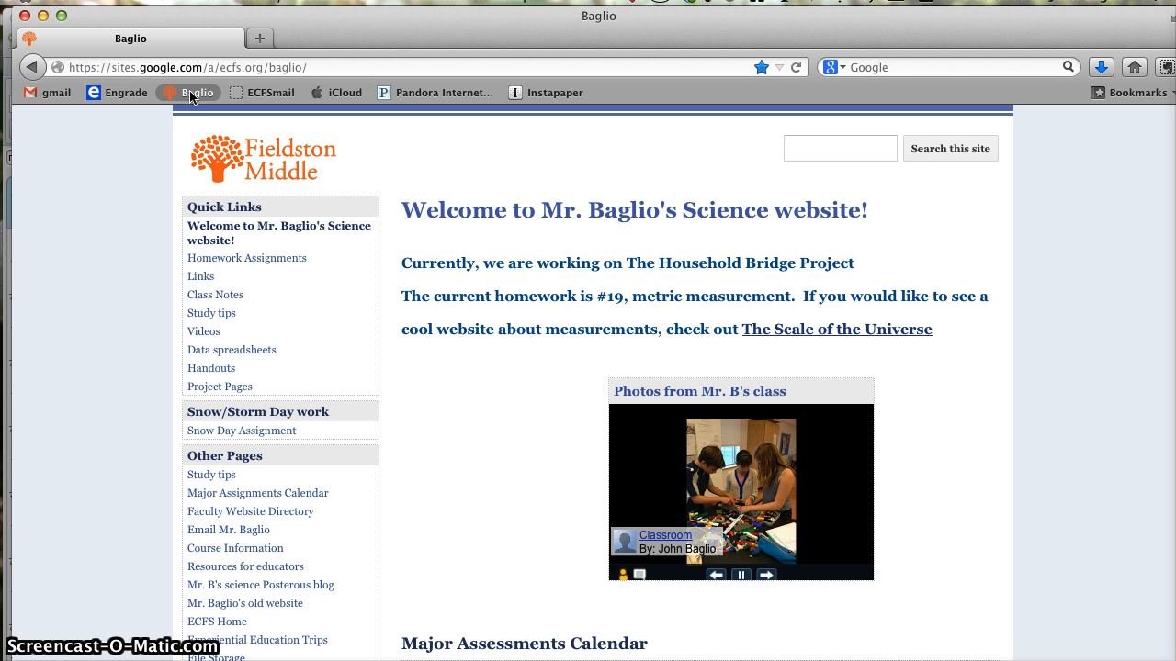
pyautogui.moveTo(188, 135)
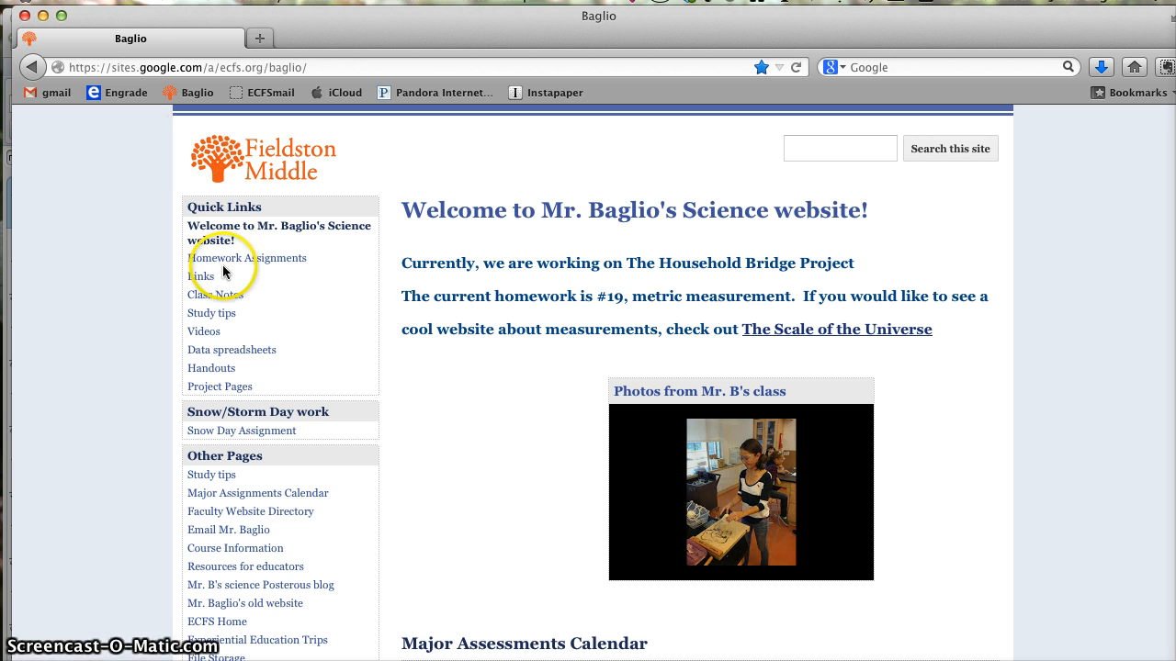
pyautogui.click(246, 258)
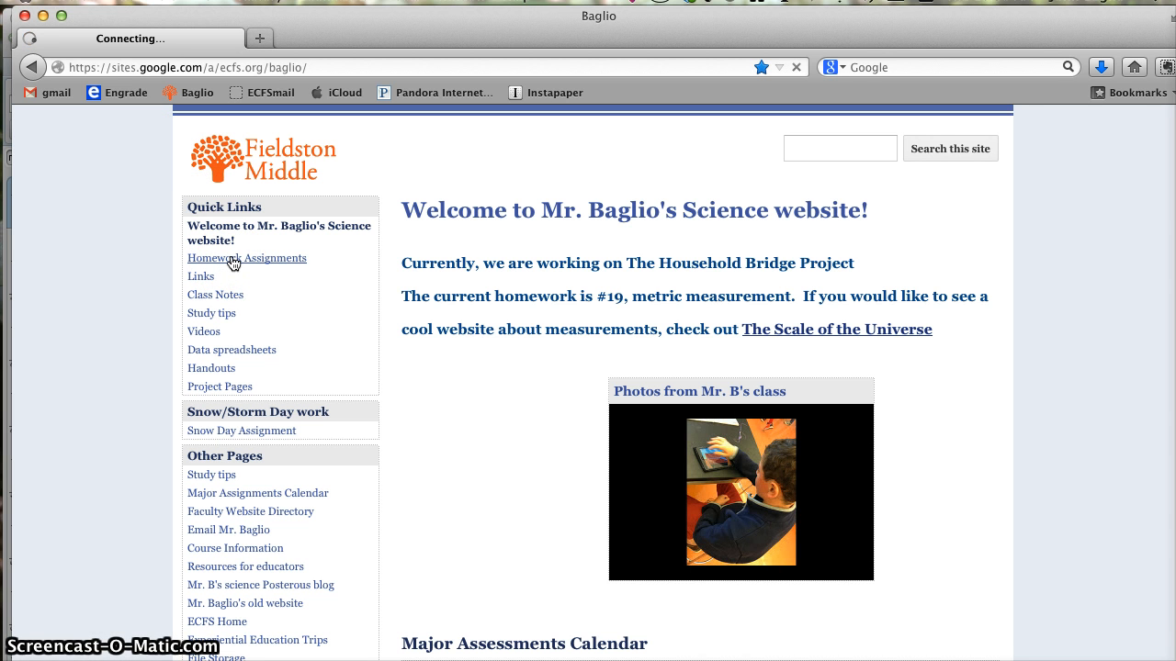
pyautogui.click(246, 258)
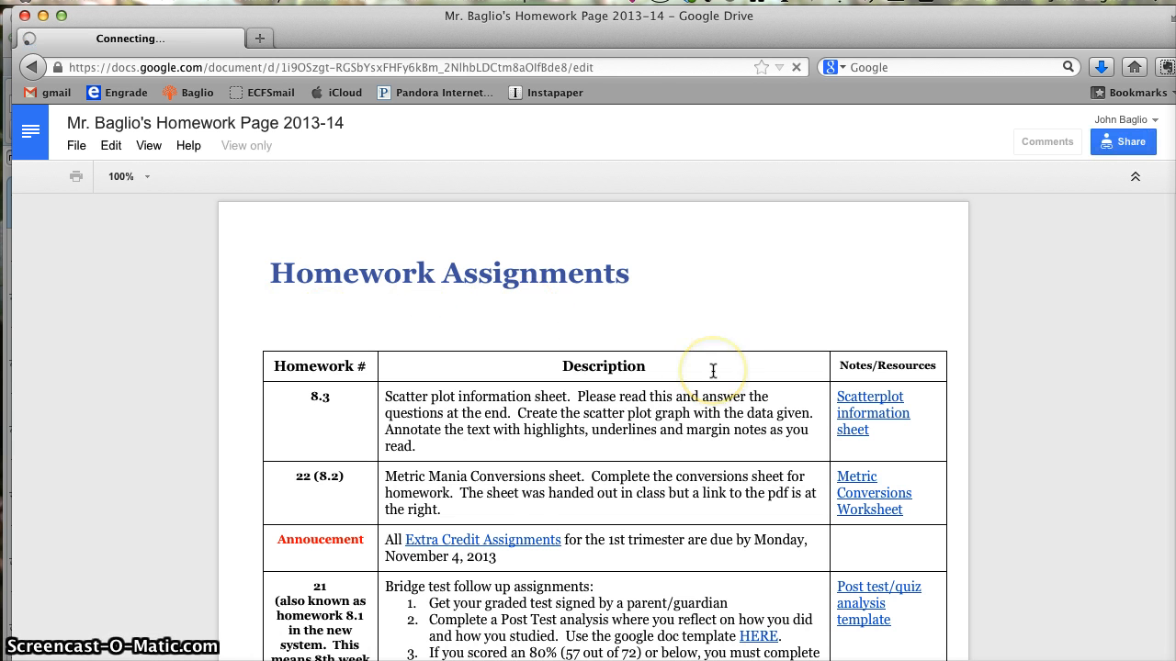
# Scroll the homework page and open the 'Post test/quiz analysis template' link
pyautogui.scroll(-3)
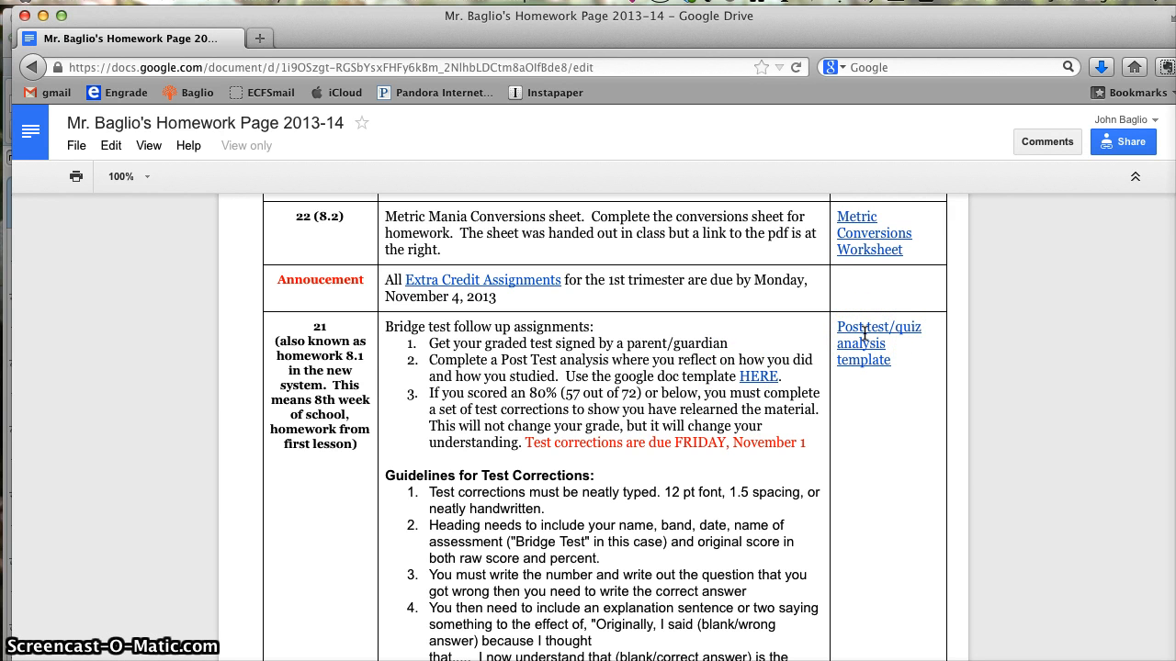
pyautogui.click(861, 343)
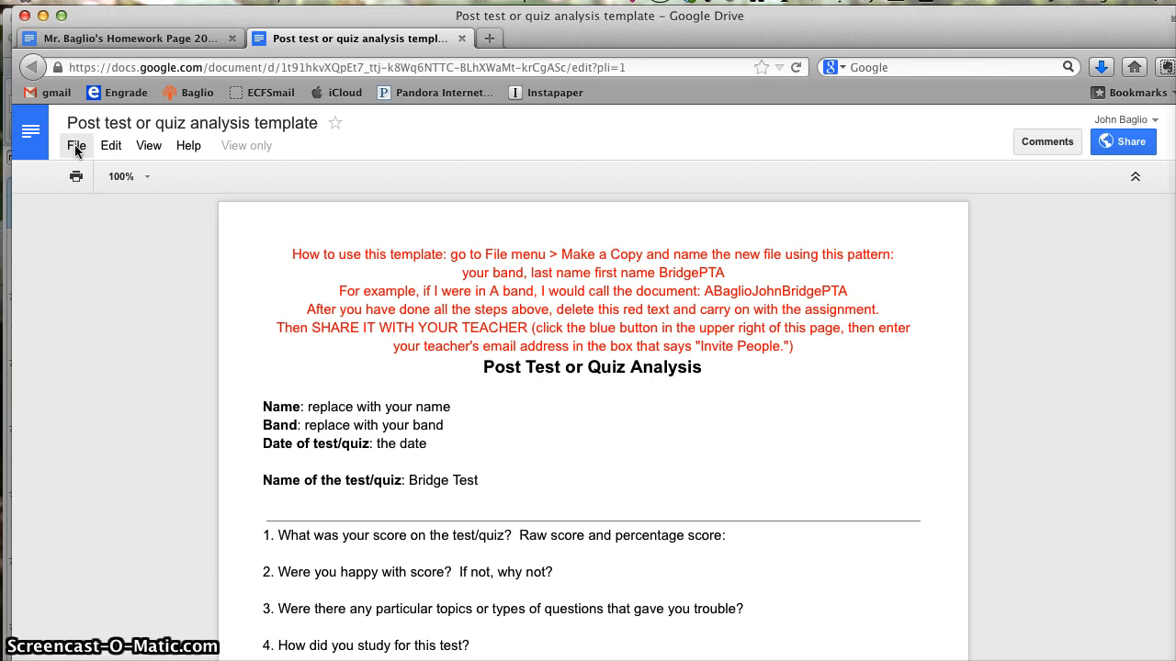
# Start making a copy of the analysis template via File > Make a copy
pyautogui.click(76, 145)
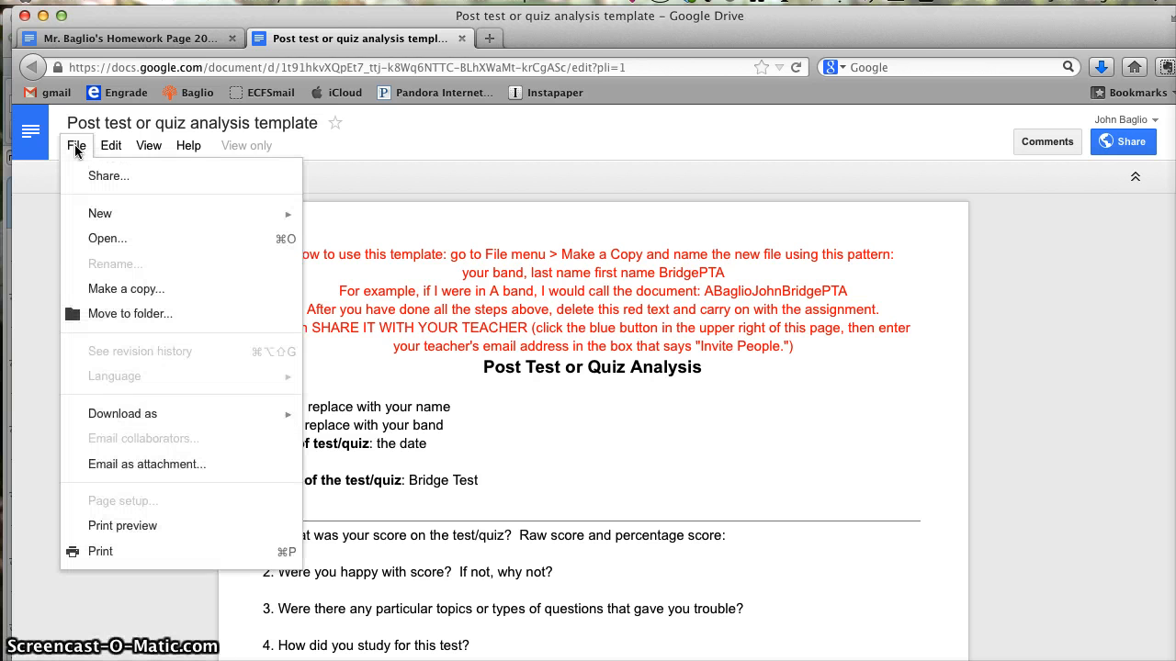
pyautogui.click(126, 289)
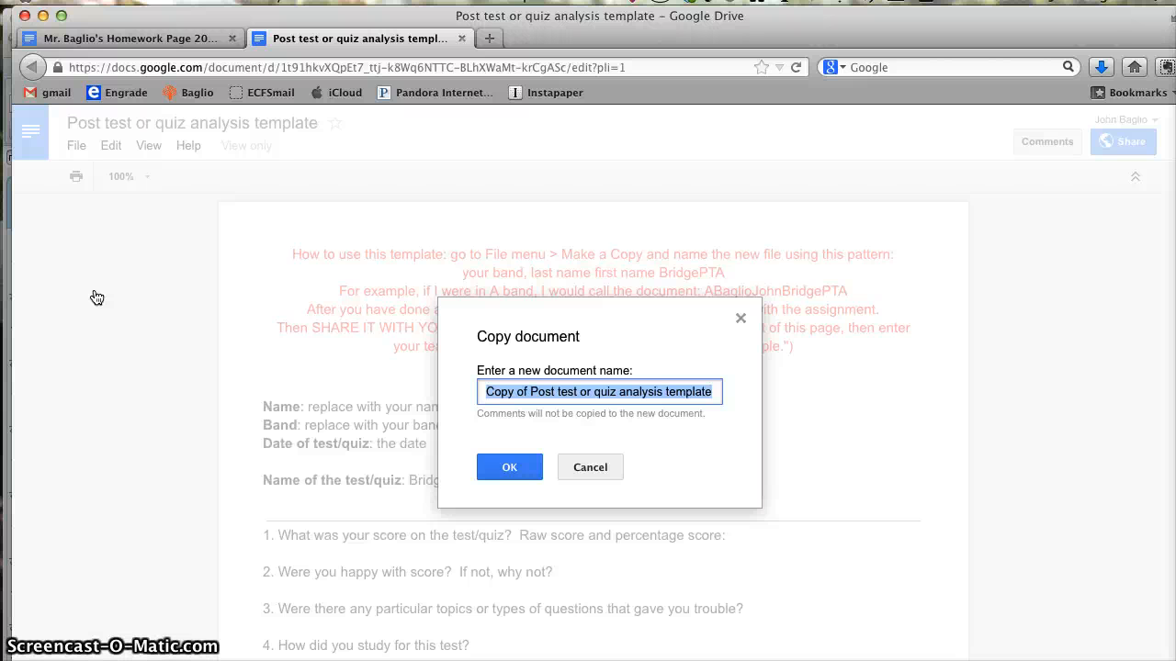
pyautogui.write('A')
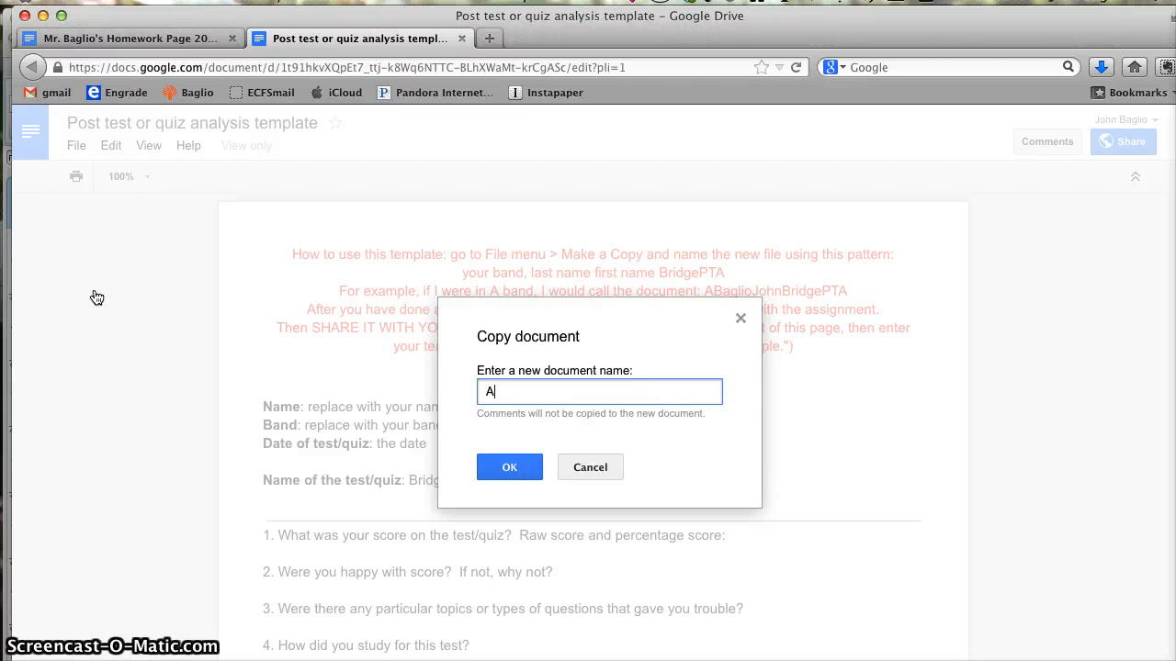
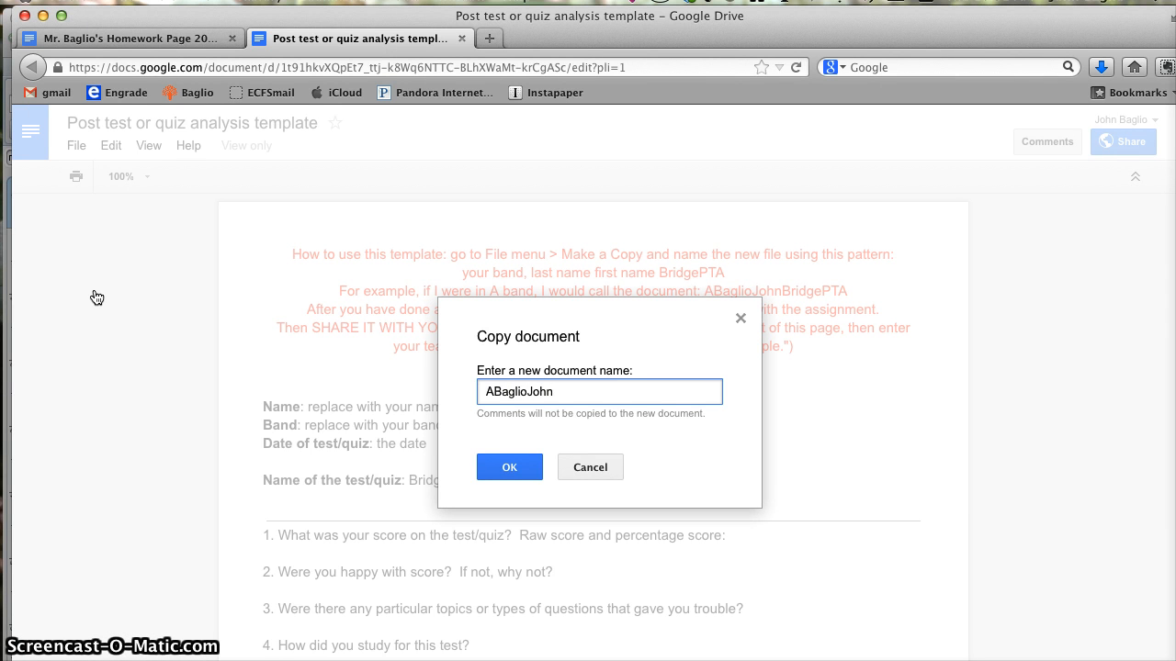
pyautogui.write('Bridge')
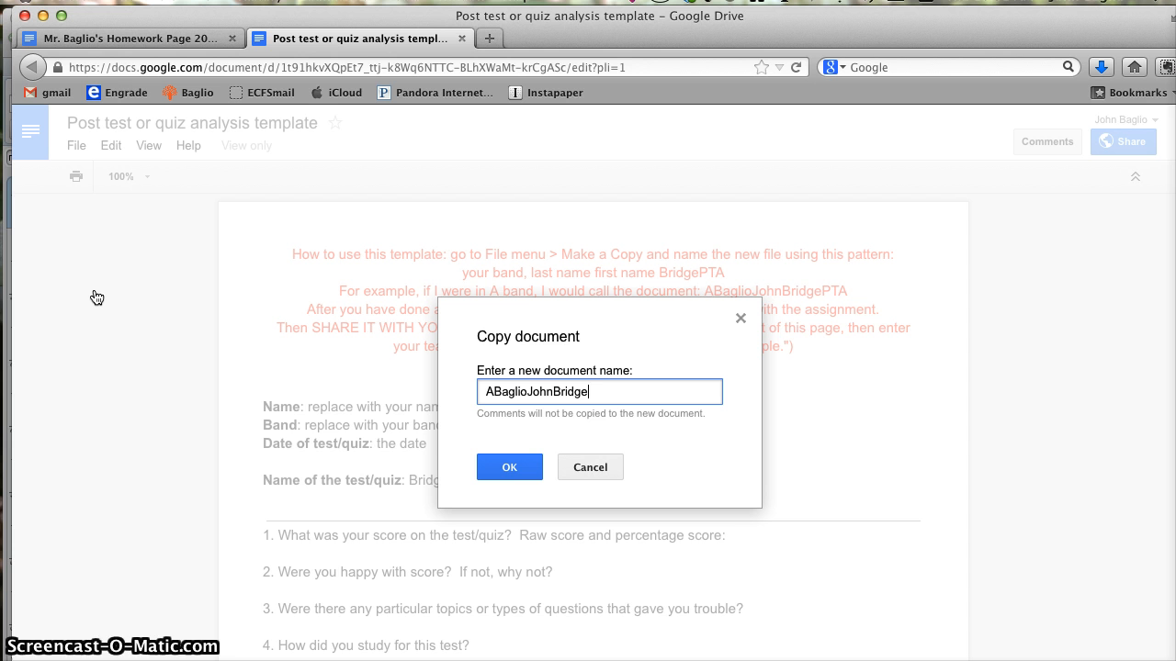
pyautogui.write('Te')
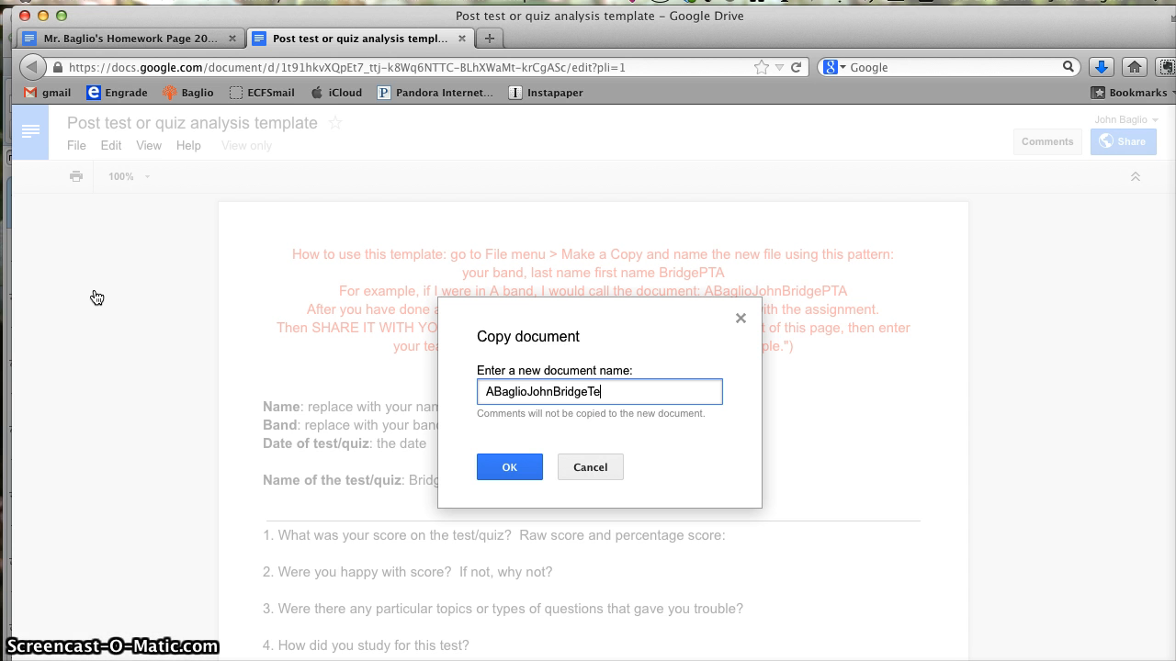
pyautogui.write('stPT')
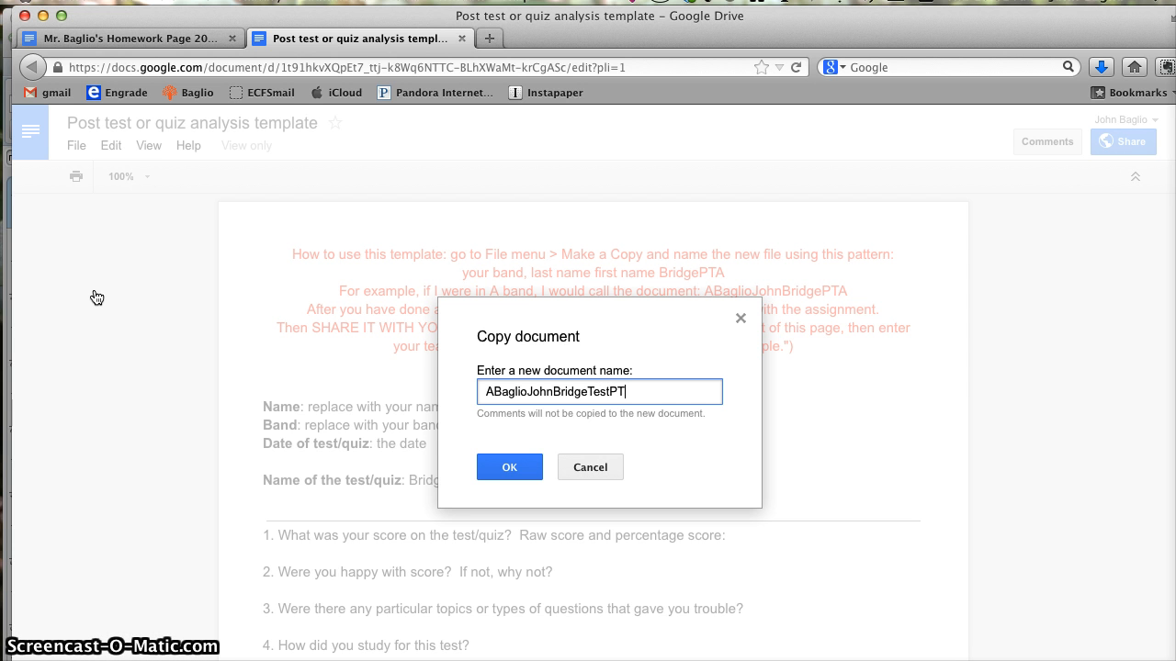
pyautogui.write('A')
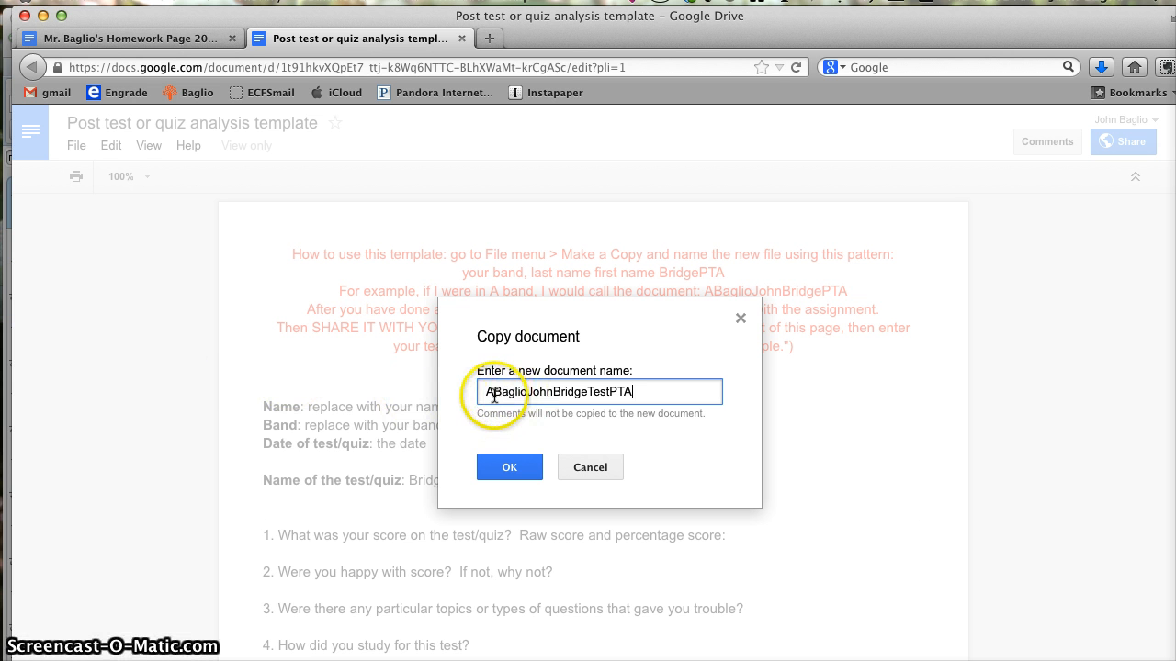
pyautogui.moveTo(554, 411)
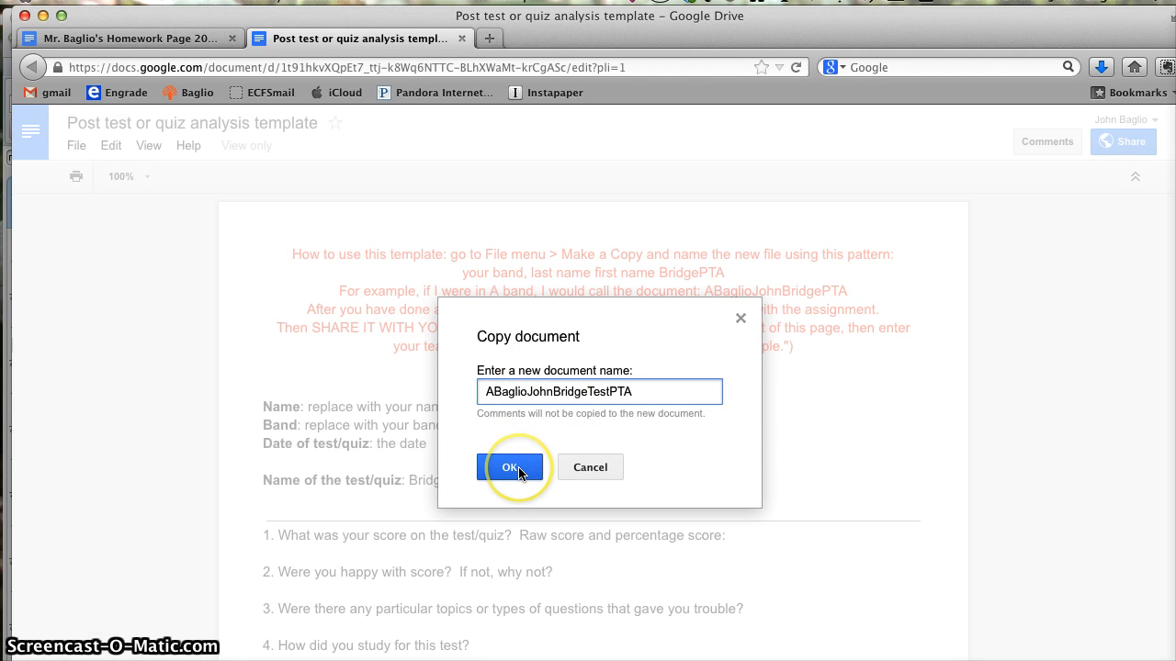
pyautogui.click(510, 468)
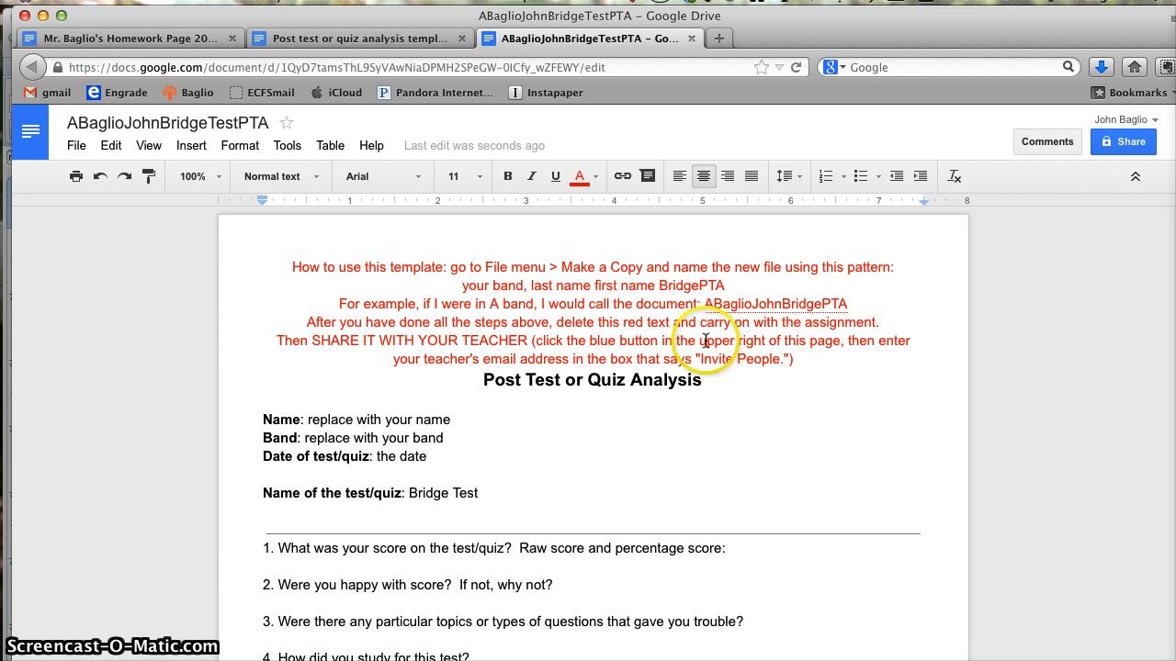
pyautogui.moveTo(386, 292)
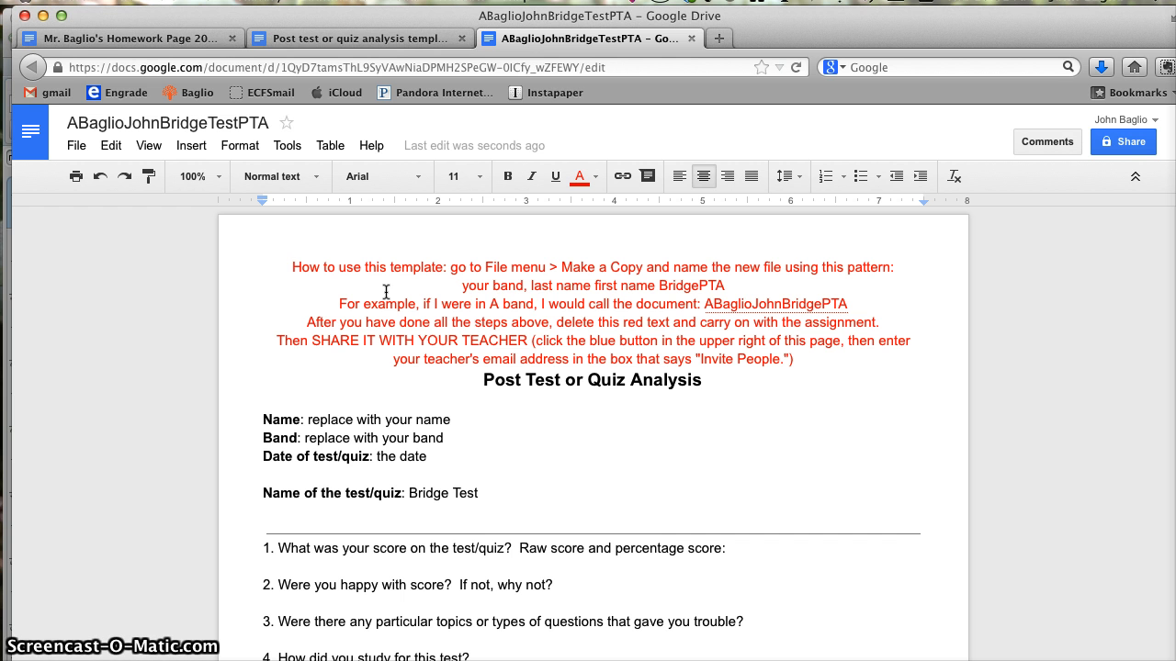
pyautogui.click(292, 267)
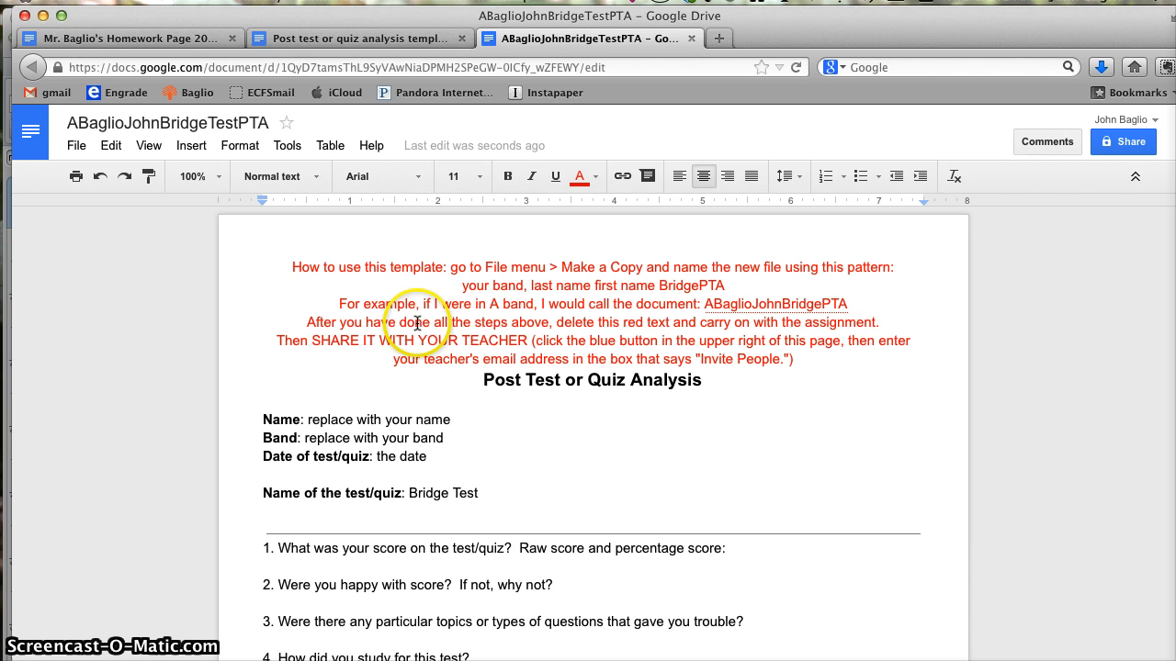
pyautogui.moveTo(675, 328)
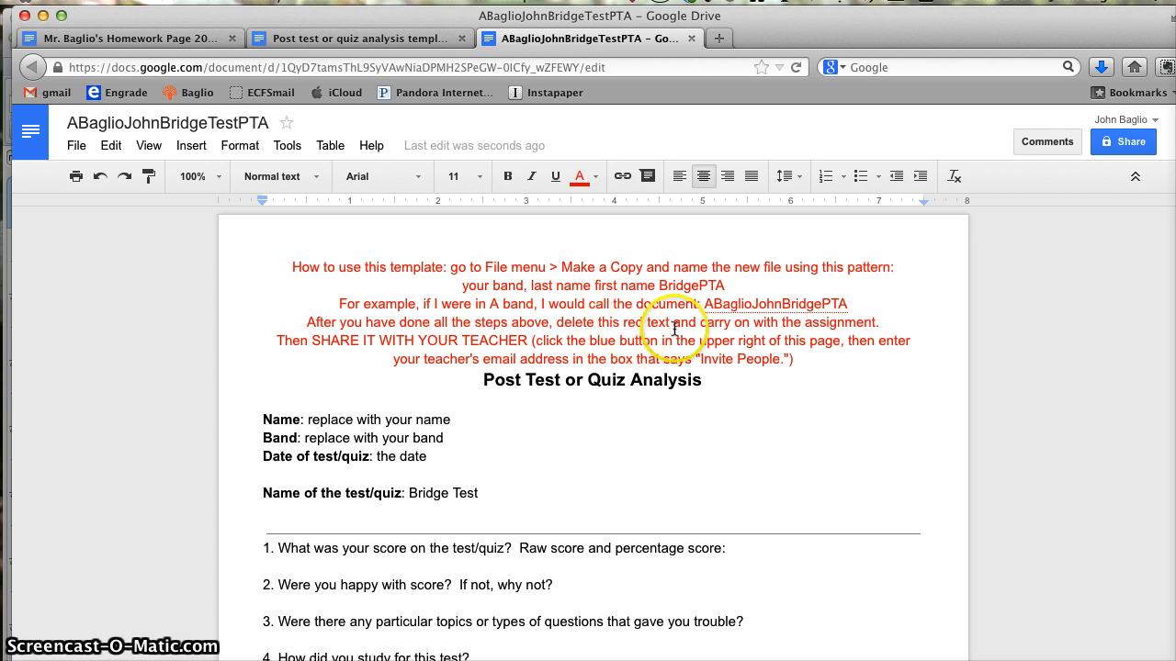
pyautogui.moveTo(430, 381)
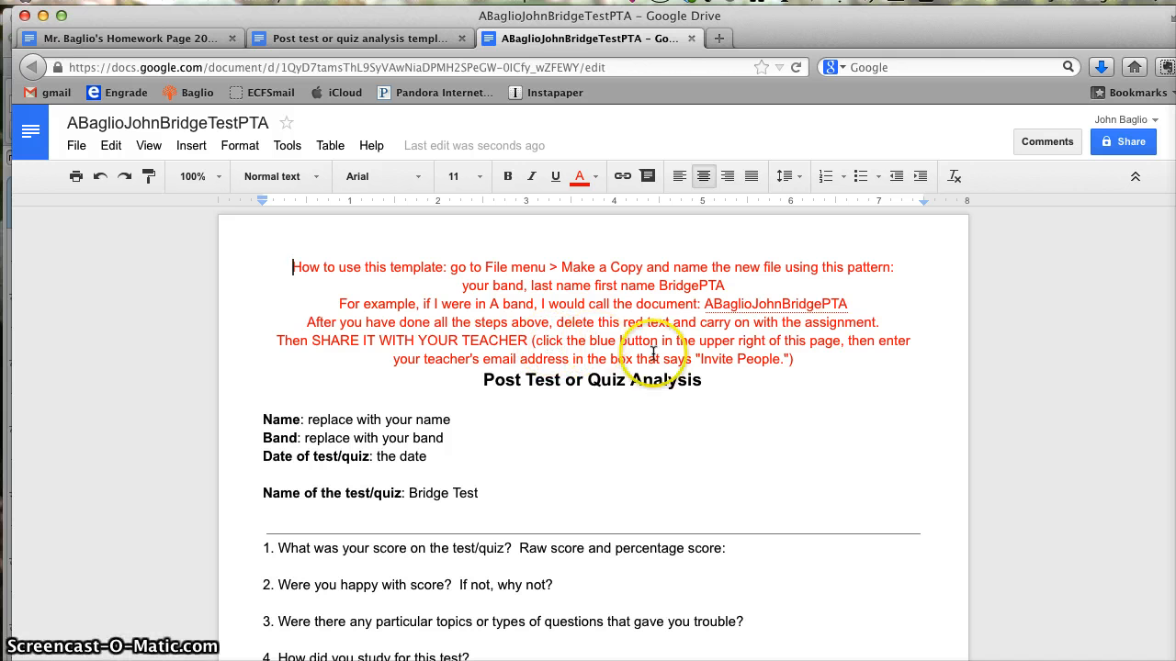
pyautogui.moveTo(786, 347)
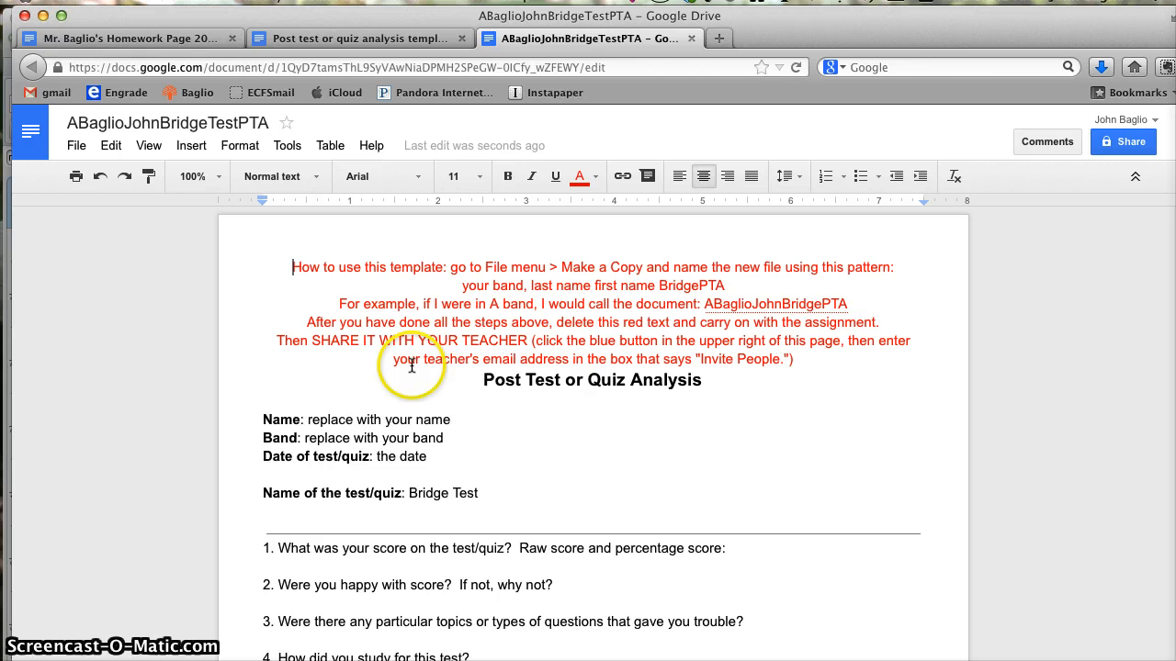
pyautogui.moveTo(670, 367)
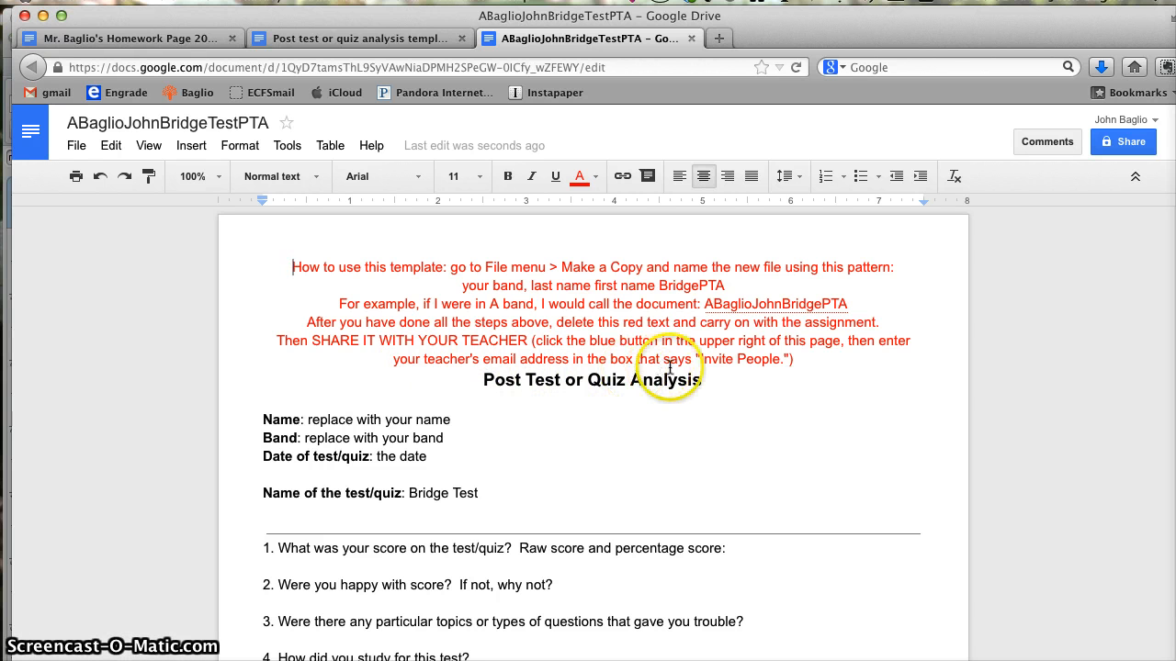
pyautogui.moveTo(800, 361)
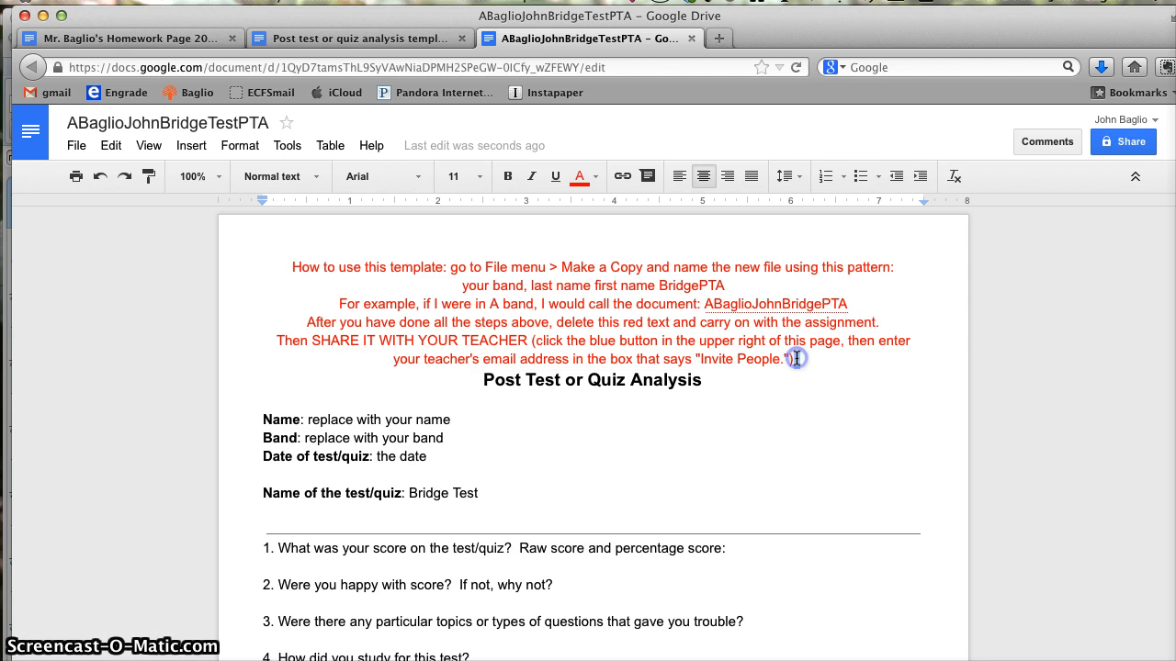
pyautogui.moveTo(1082, 149)
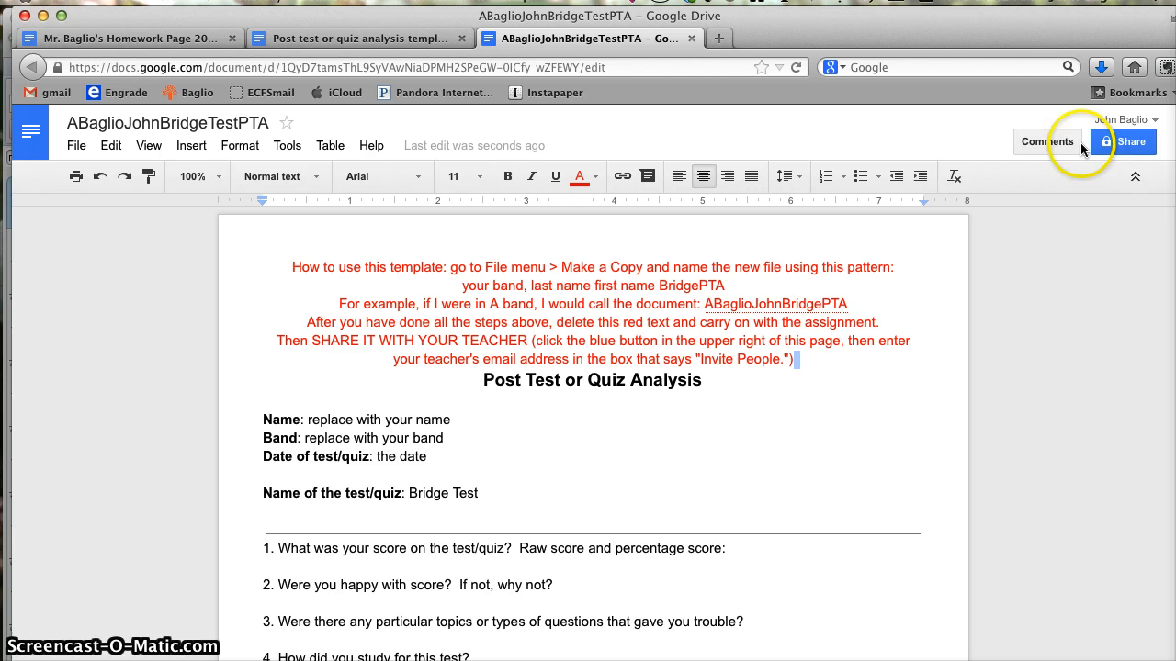
pyautogui.click(1128, 141)
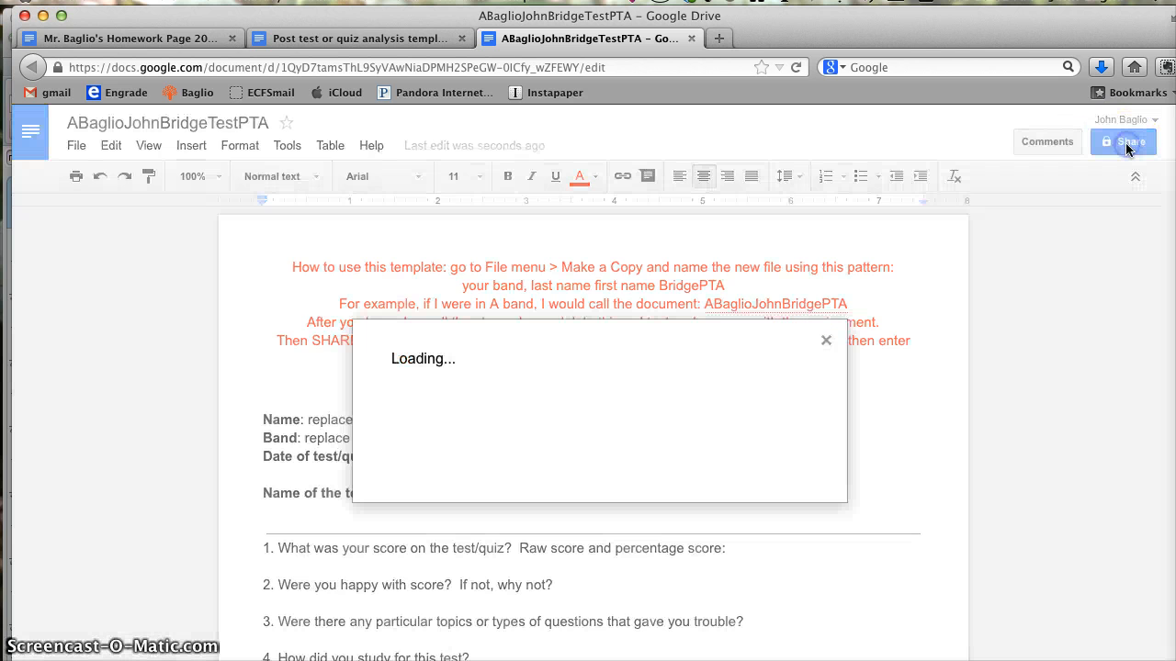
pyautogui.click(825, 340)
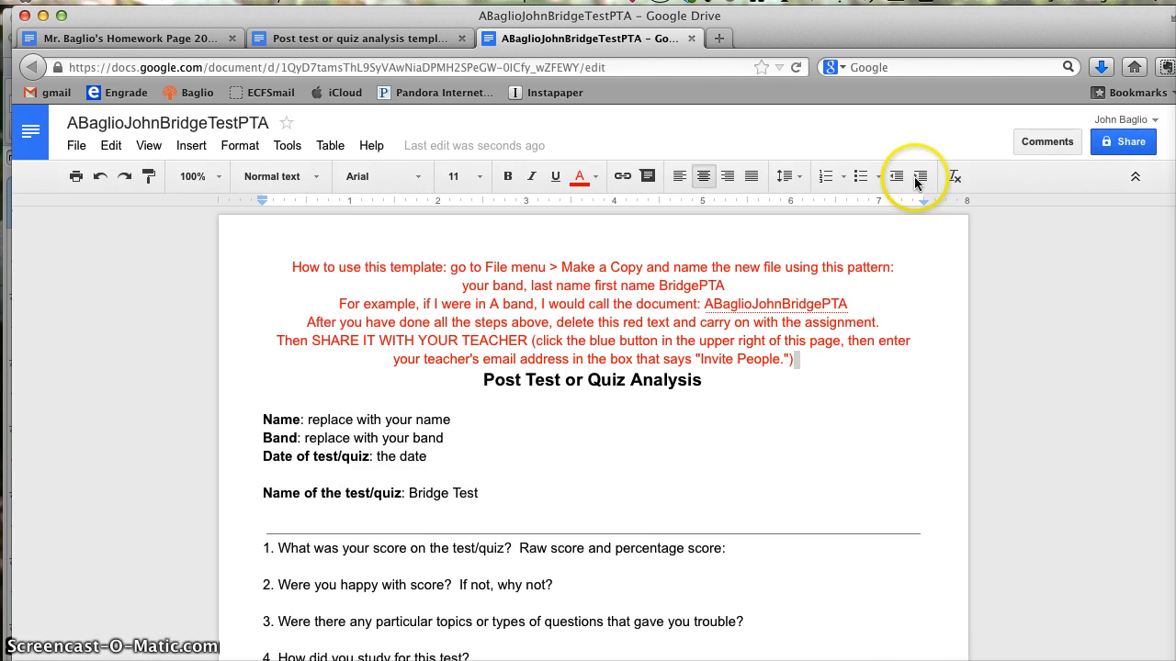
pyautogui.click(1122, 141)
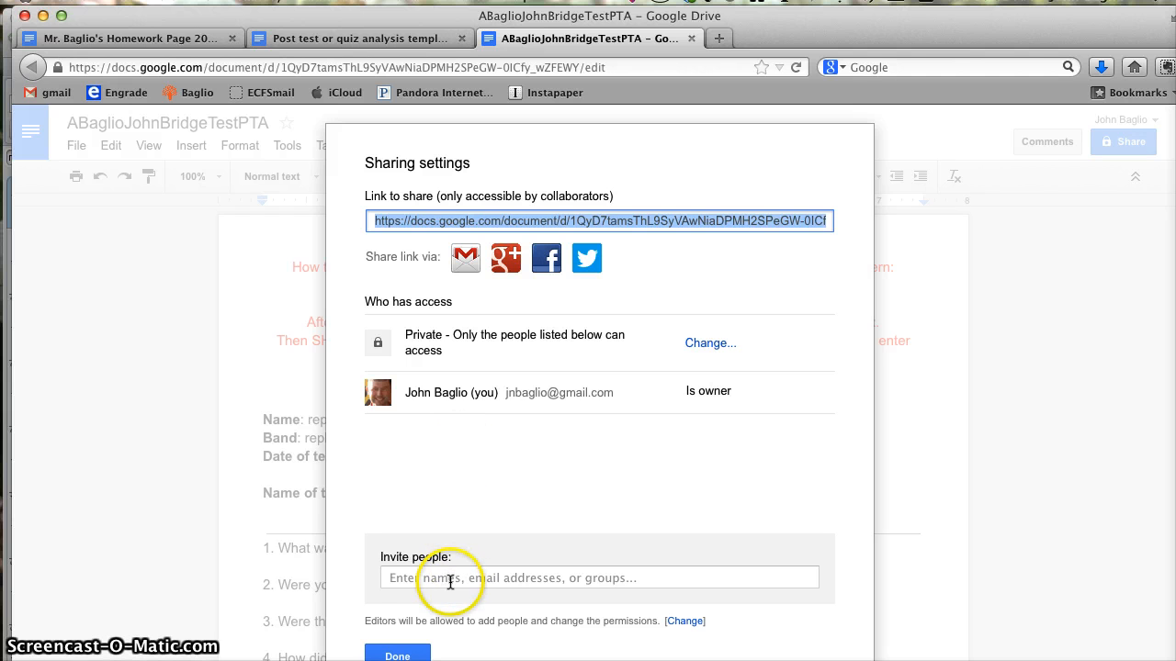
pyautogui.click(524, 577)
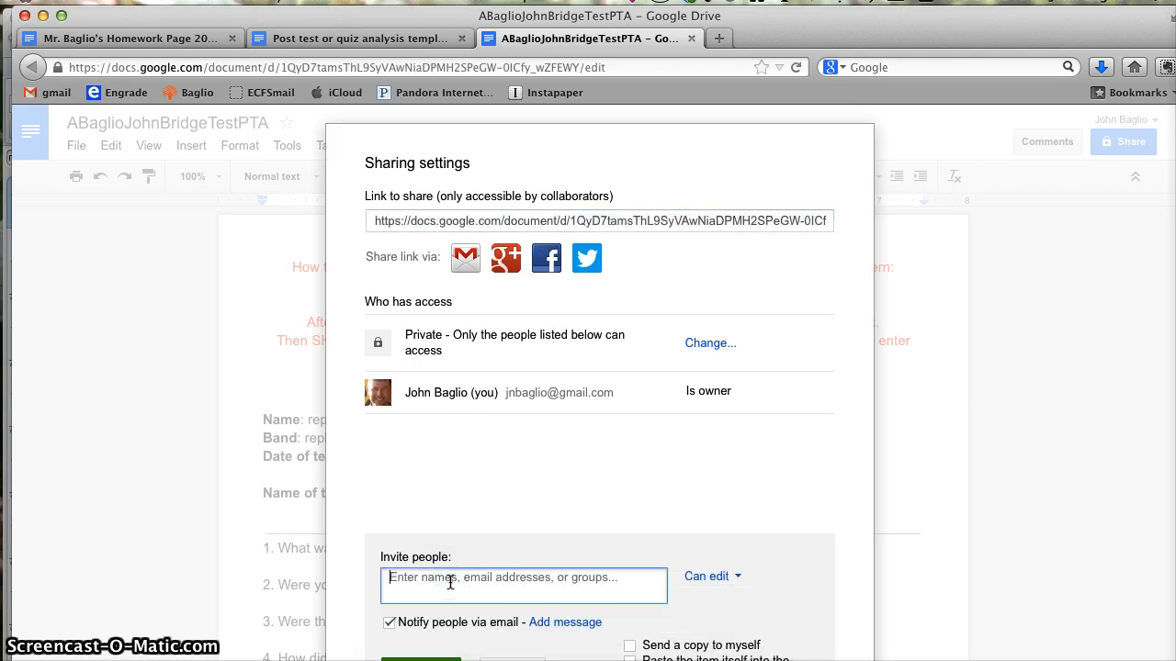
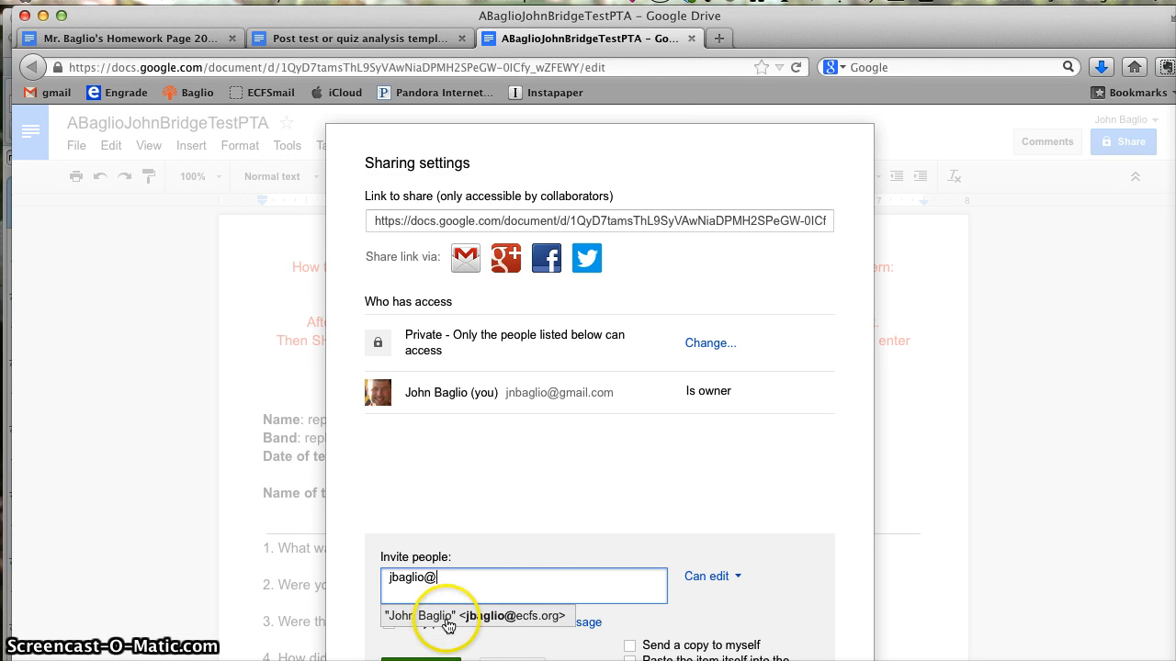
pyautogui.click(477, 615)
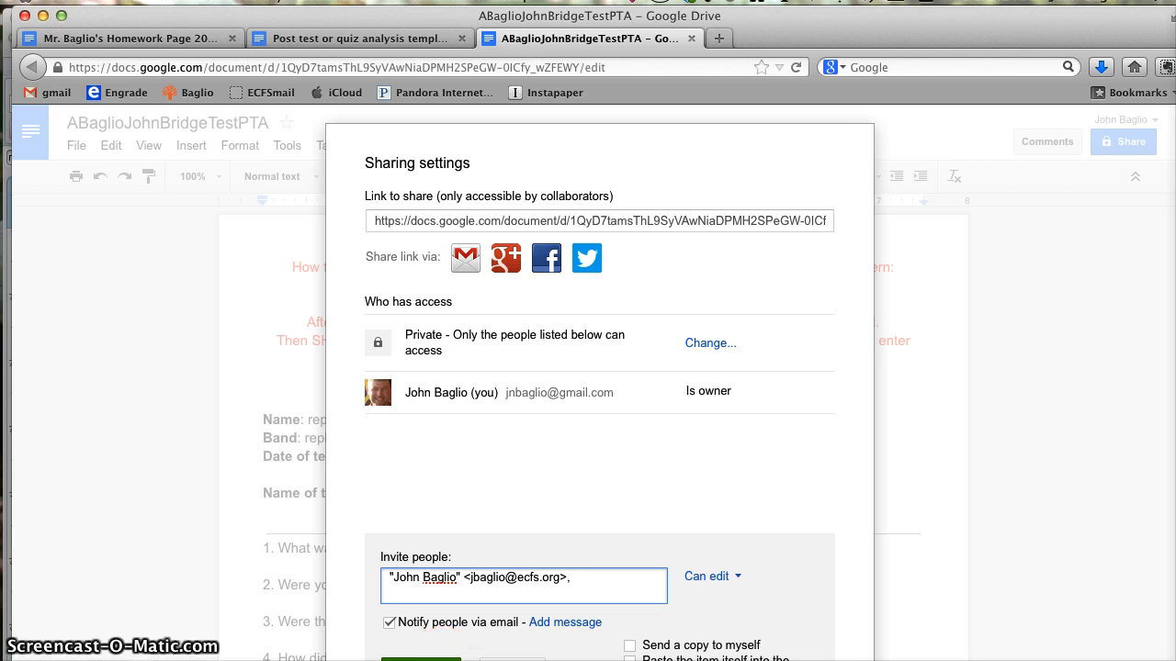
pyautogui.moveTo(602, 163)
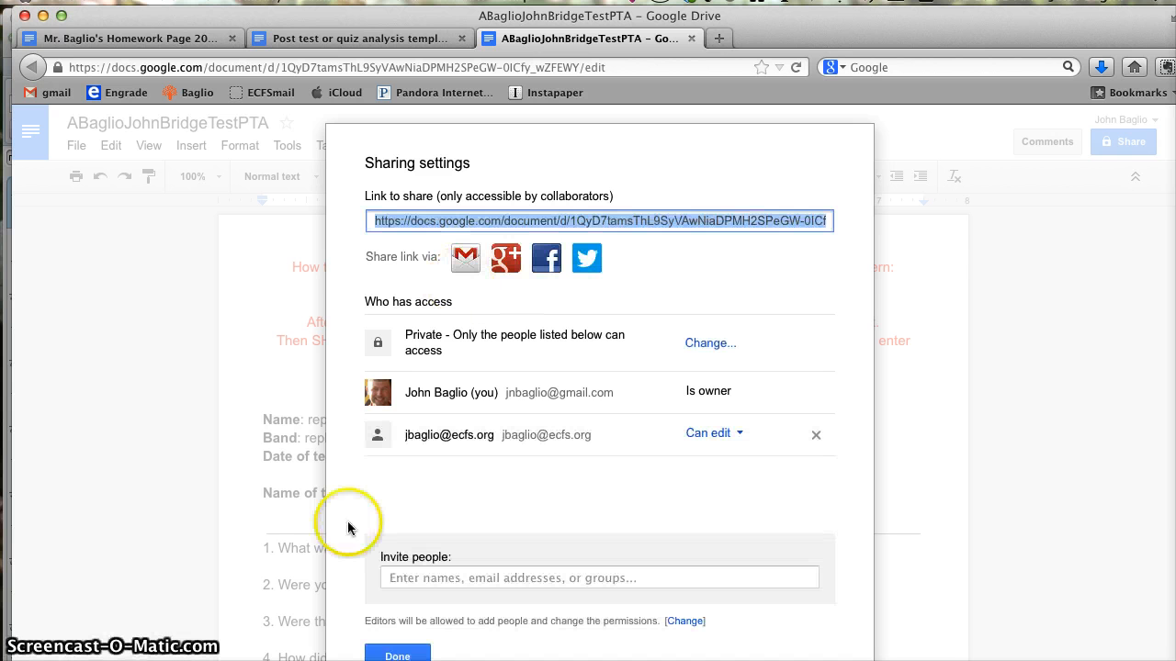
pyautogui.click(397, 656)
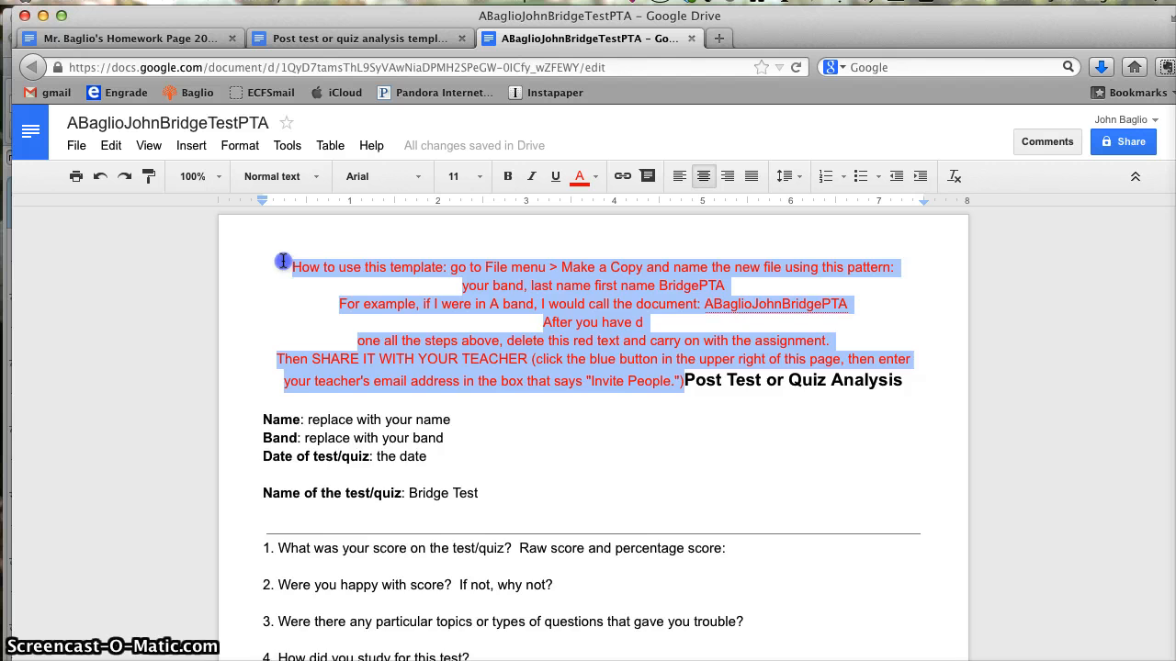
# Delete the selected red template instructions
pyautogui.press('delete')
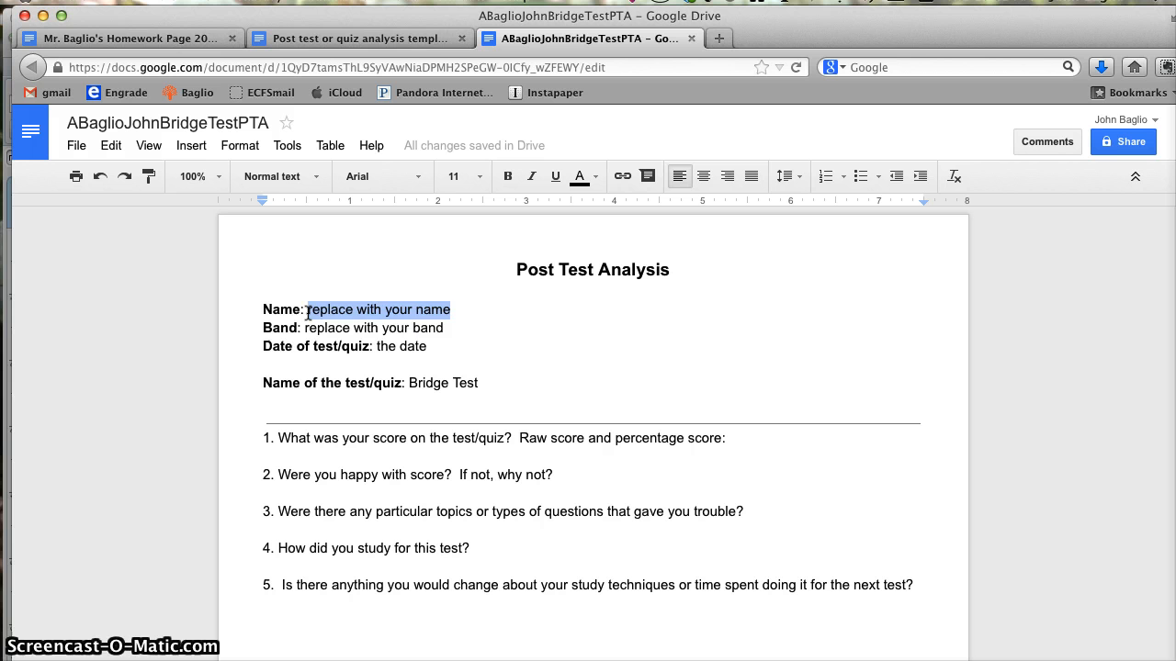
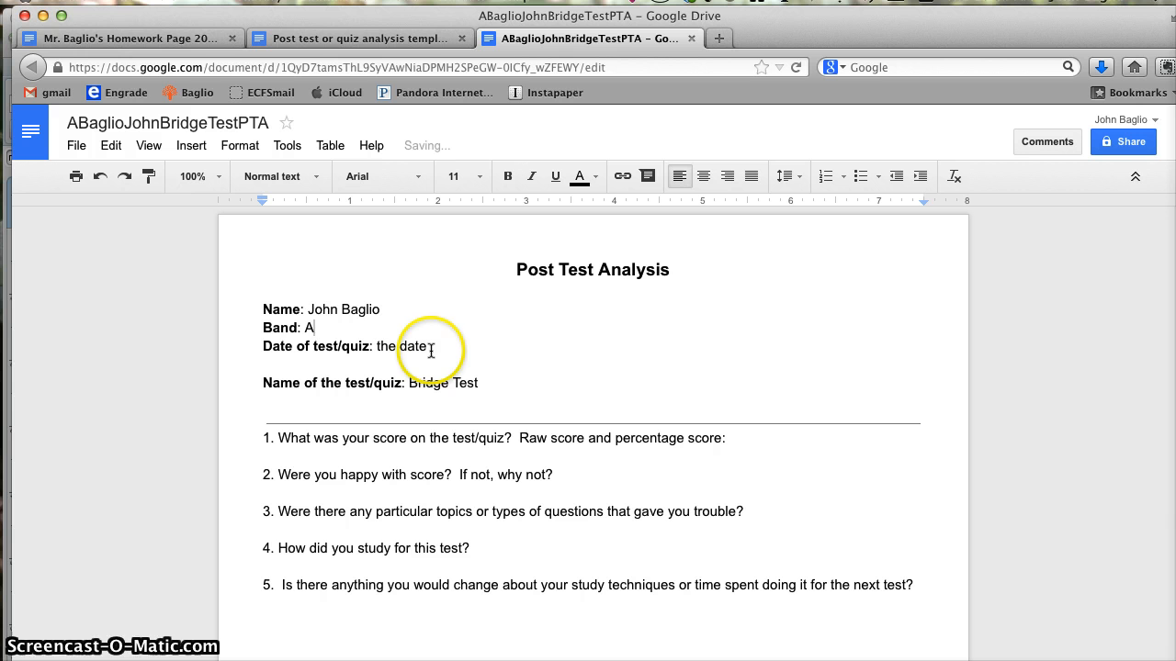
pyautogui.doubleClick(397, 346)
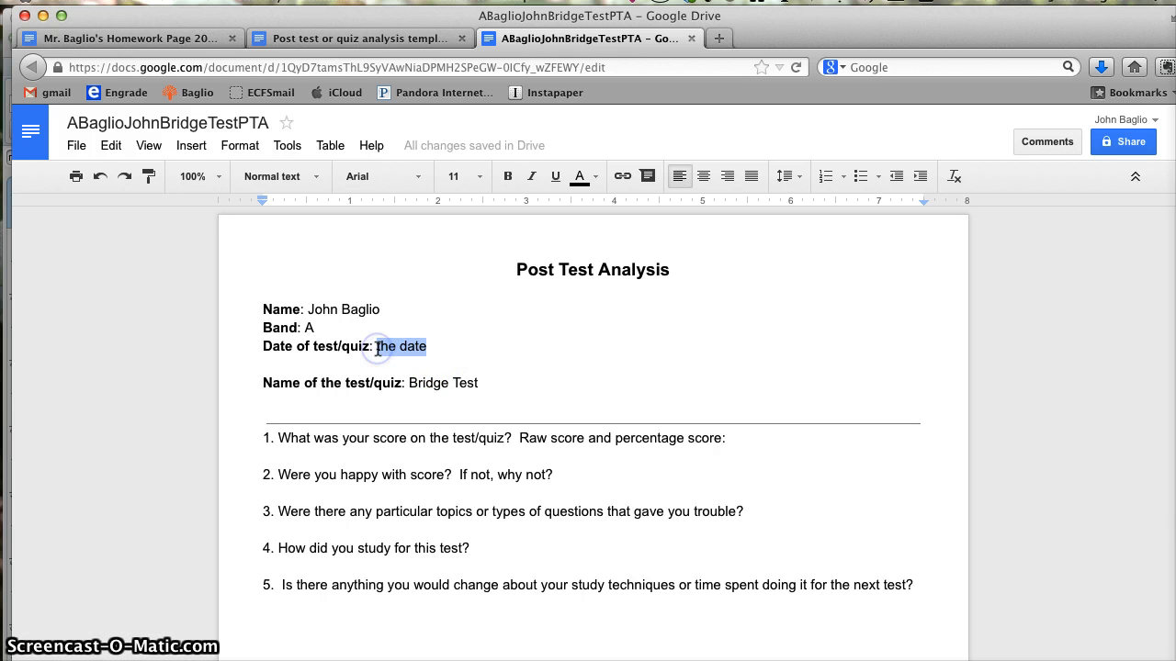
pyautogui.write('10/31/')
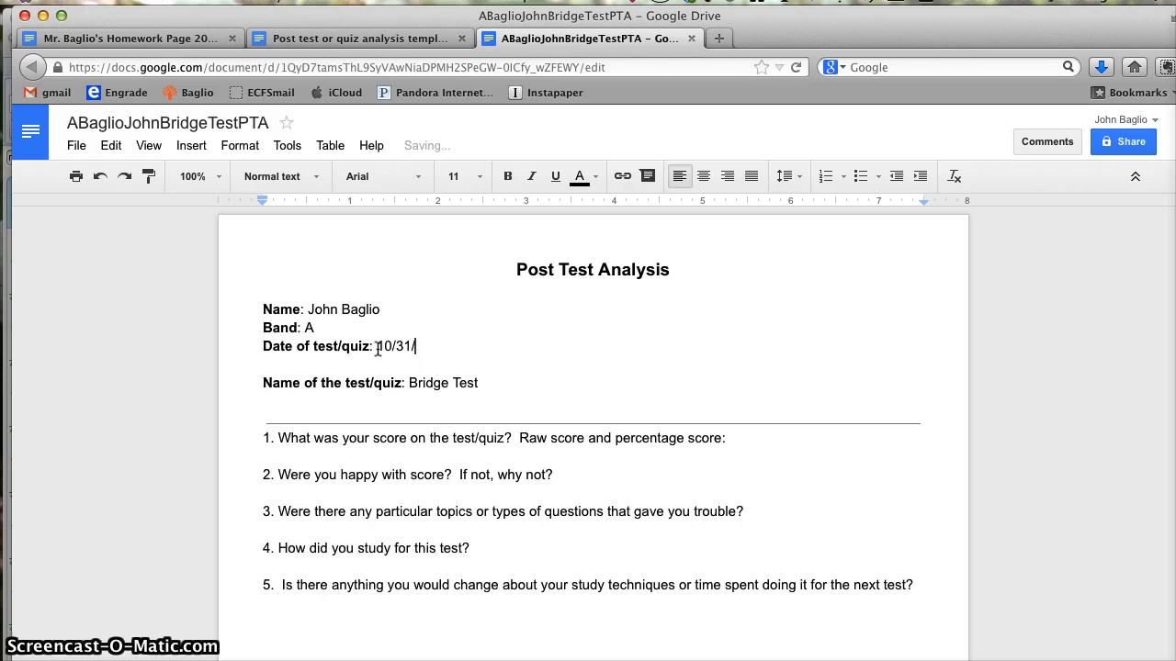
pyautogui.write('13')
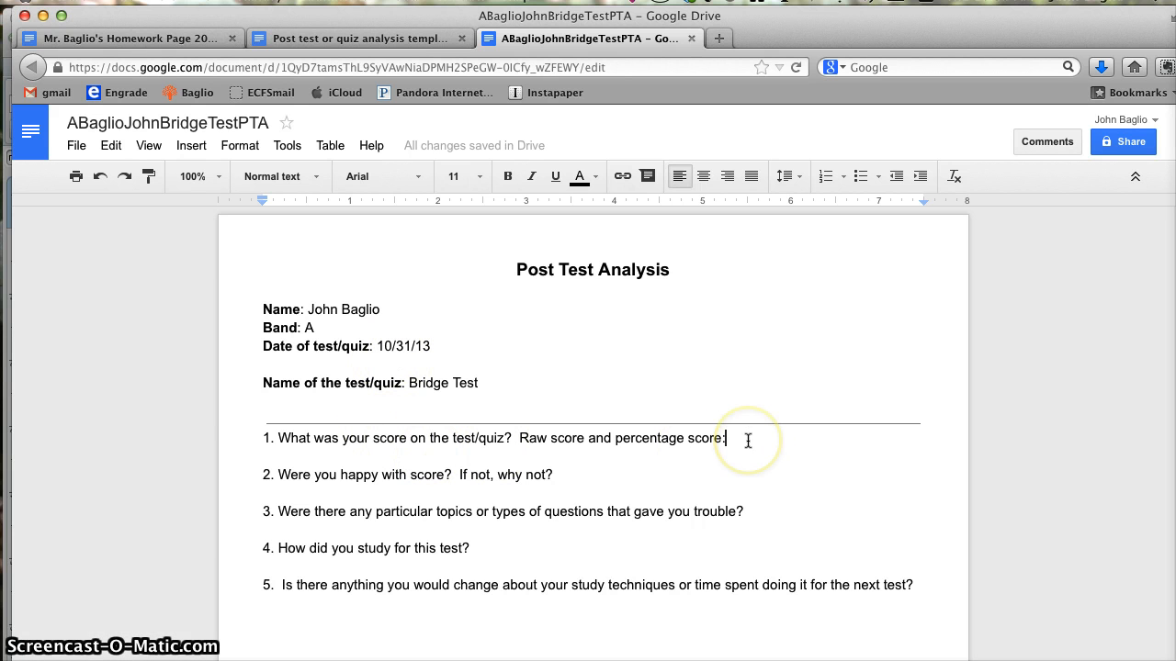
# Type a placeholder answer under question 1 and switch it to a handwriting-style font
pyautogui.write('asdlfkj;lkjasdlkfj')
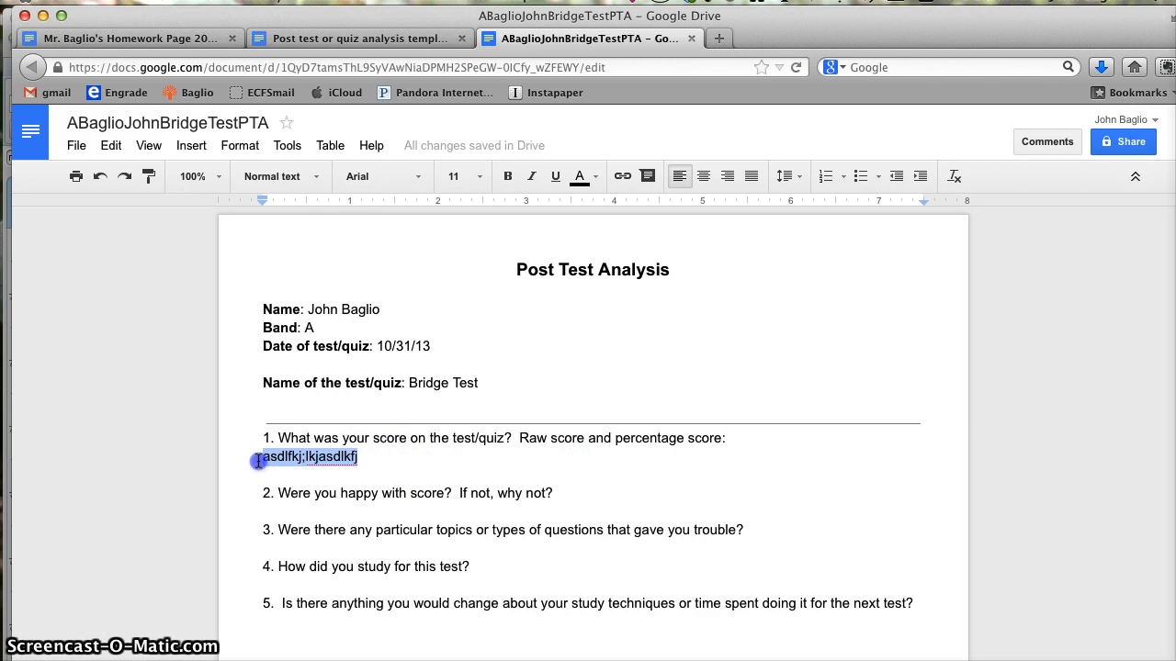
pyautogui.click(315, 176)
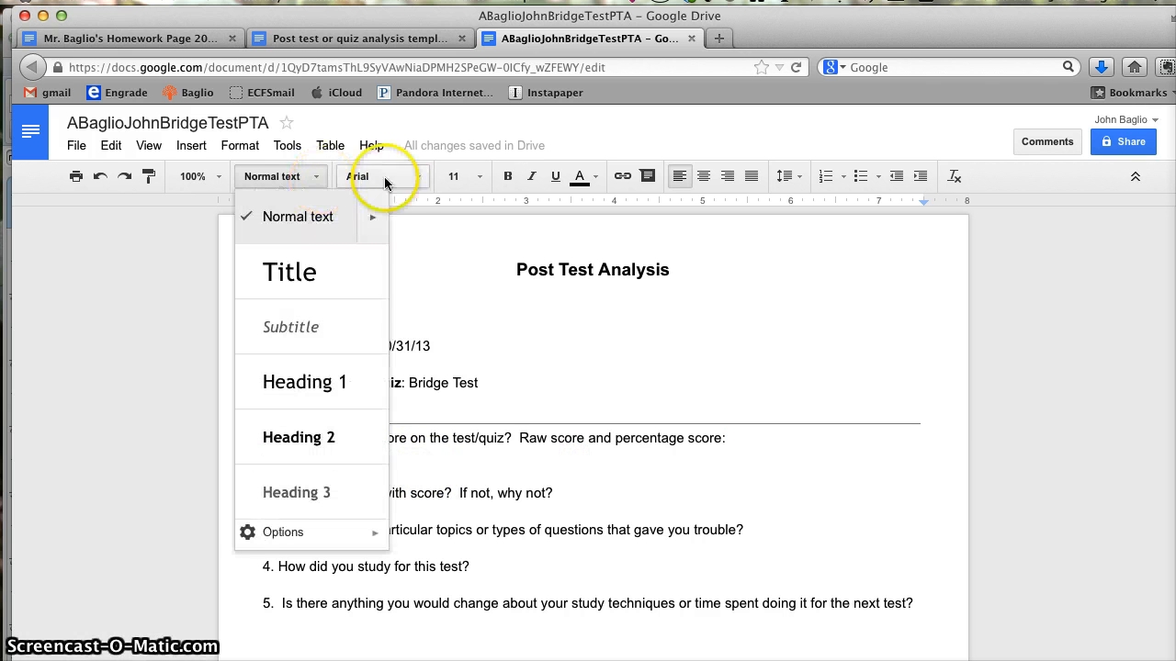
pyautogui.click(357, 177)
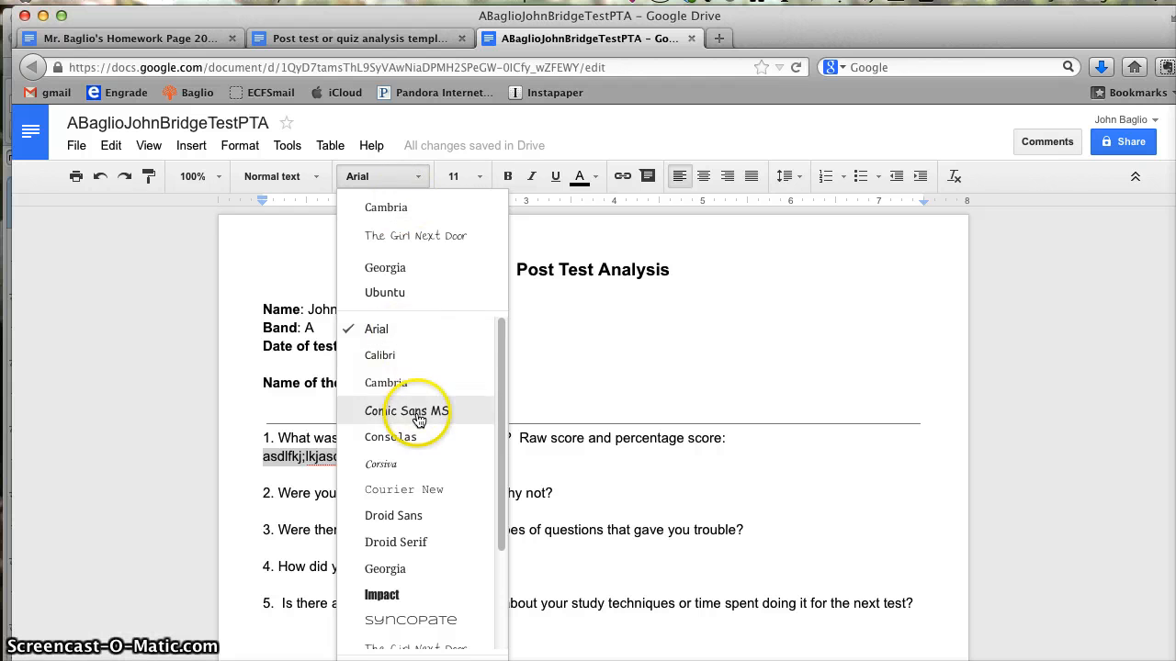
pyautogui.click(418, 410)
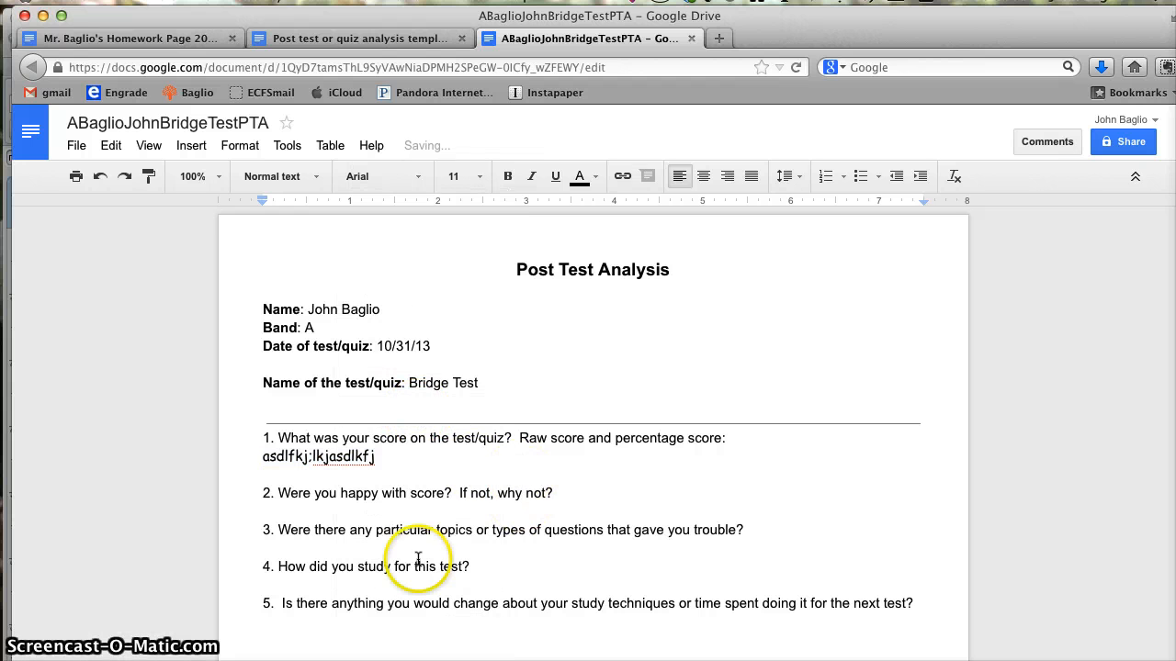